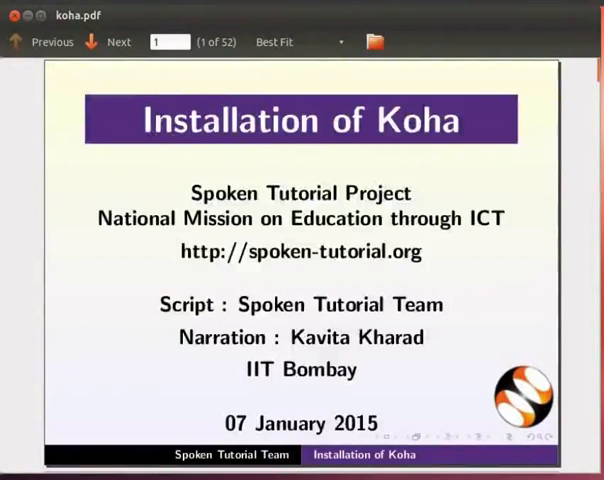
- Reveal the Learning Objectives bullets: proxy settings, Koha repository, Koha common, mysql server
left_click(116, 42)
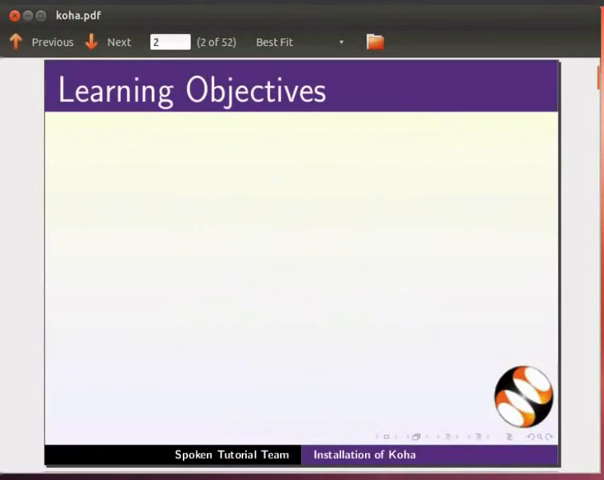
left_click(112, 42)
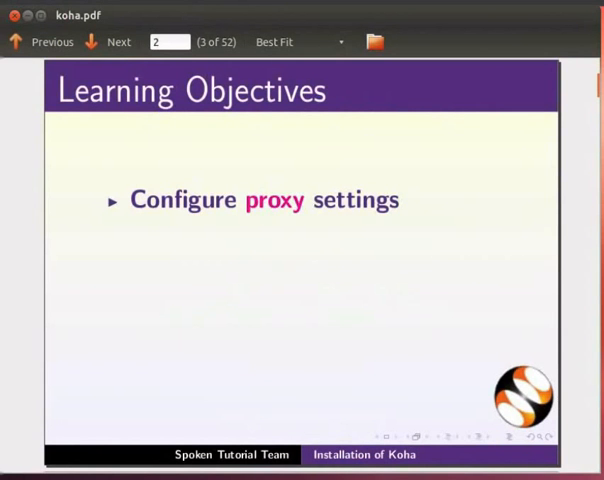
left_click(112, 42)
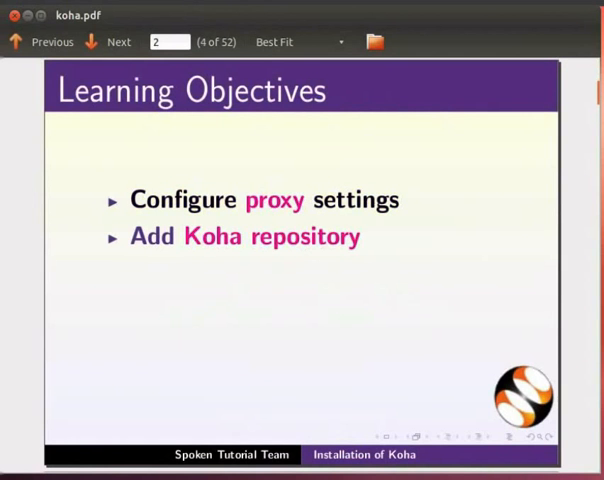
left_click(108, 42)
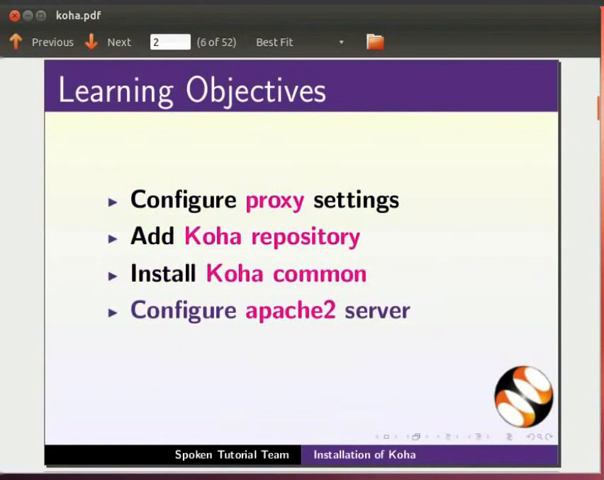
left_click(108, 42)
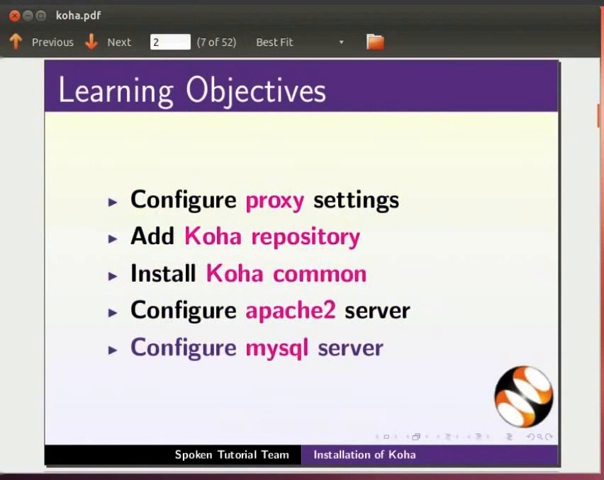
- Reveal the System Requirement list — Ubuntu 12.04, Koha, Firefox 33.0, gedit — and reach Prerequisite
left_click(108, 42)
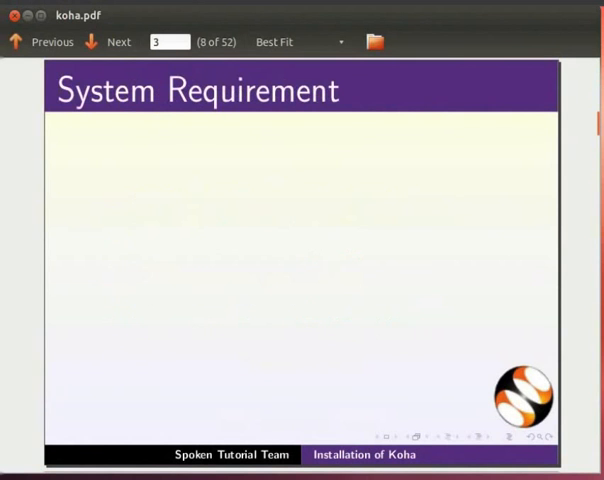
left_click(108, 42)
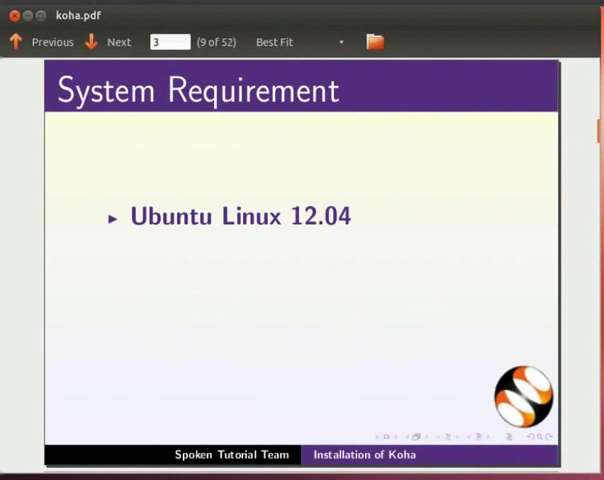
left_click(110, 42)
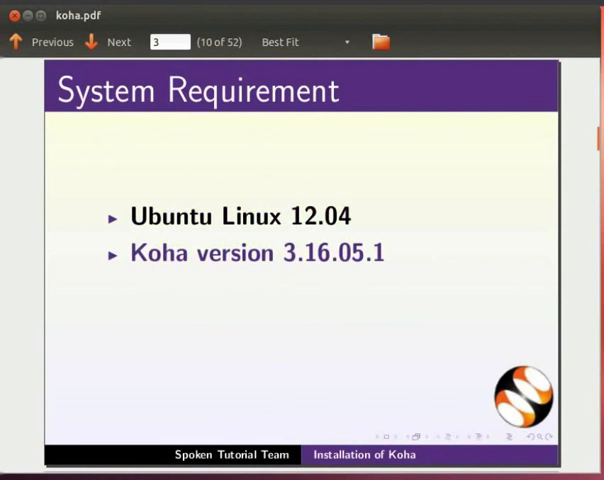
left_click(112, 42)
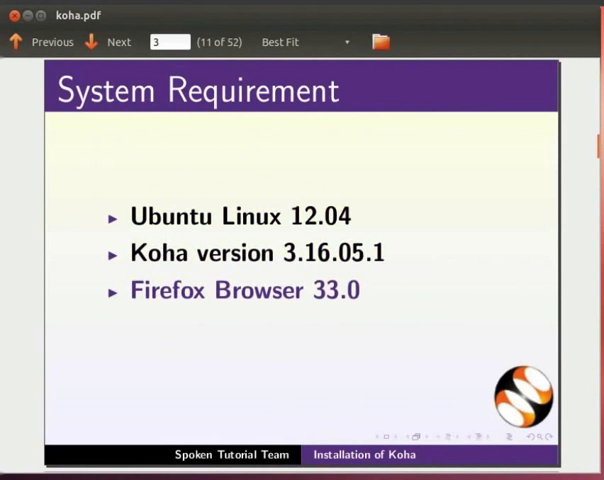
left_click(108, 42)
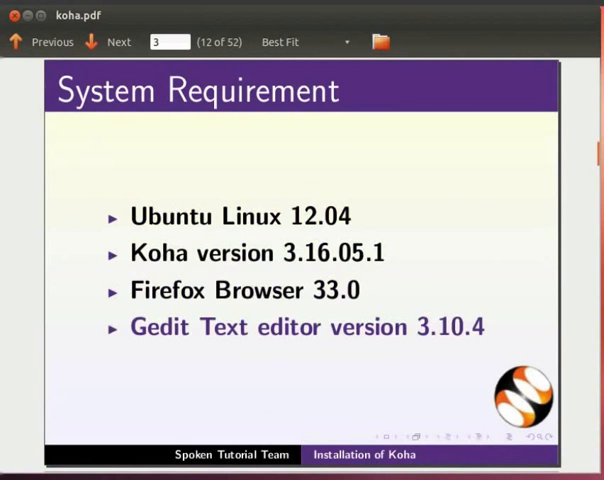
left_click(108, 42)
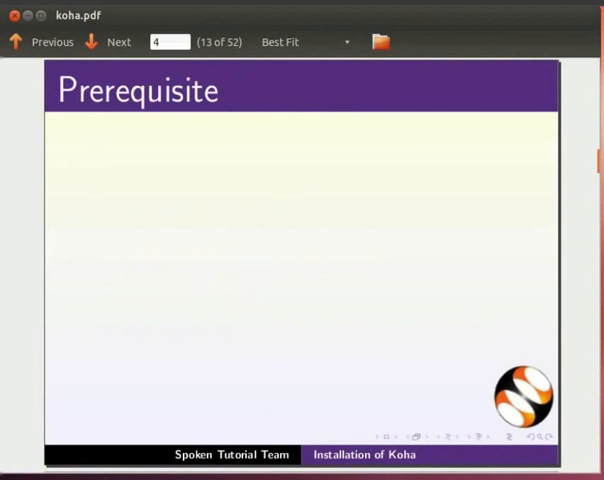
- Reveal the Prerequisite bullets and move past the tutorials website slide to the Koha slide
left_click(112, 42)
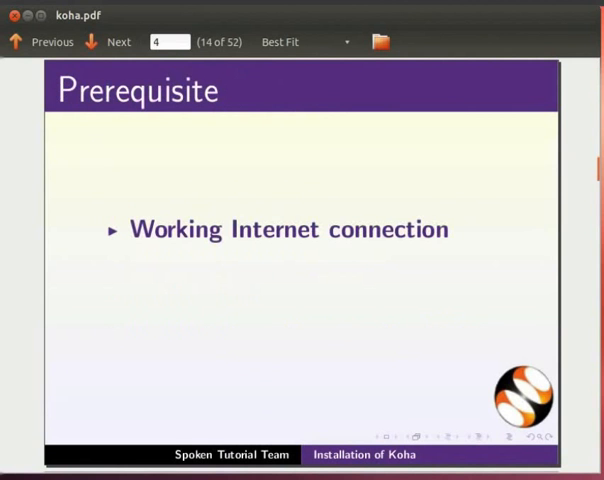
left_click(110, 42)
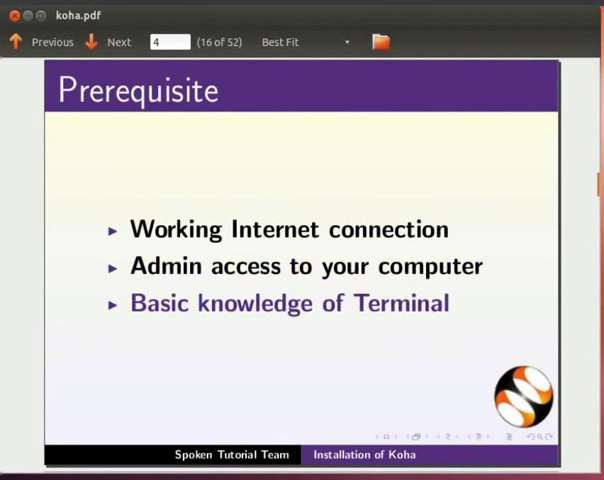
left_click(106, 42)
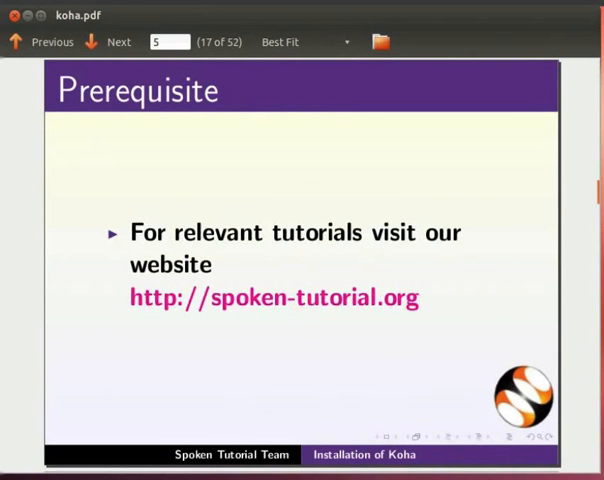
left_click(108, 42)
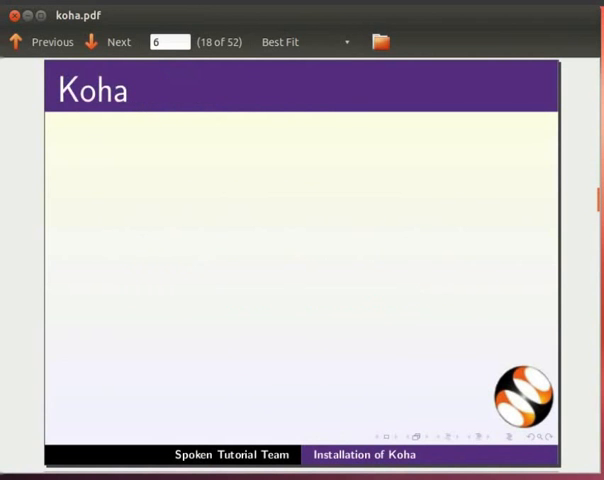
- Reveal the four Koha bullets: open source, platform independent, full text searching, MySQL backend
left_click(108, 40)
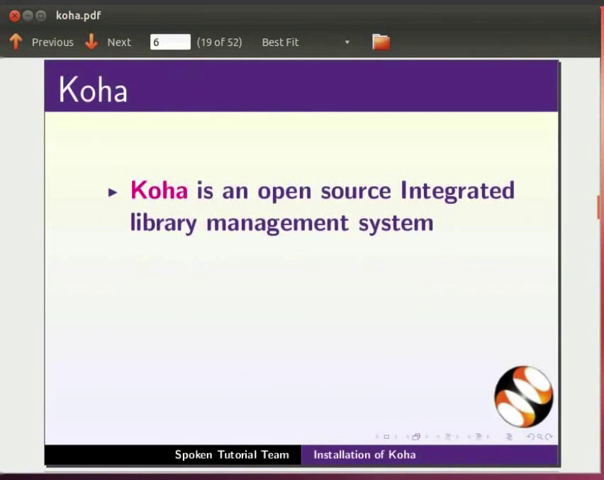
left_click(108, 42)
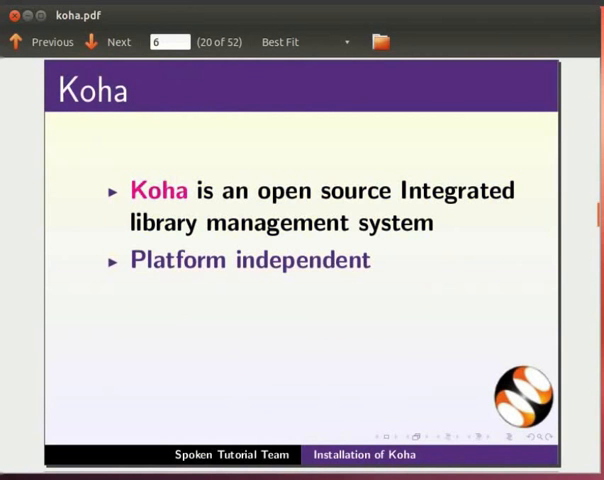
left_click(108, 42)
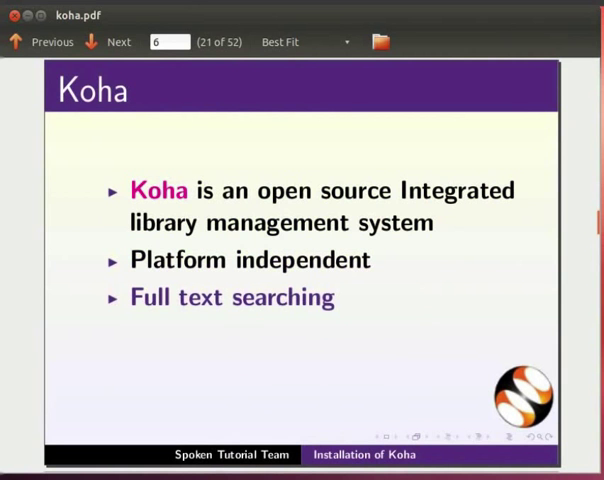
left_click(106, 42)
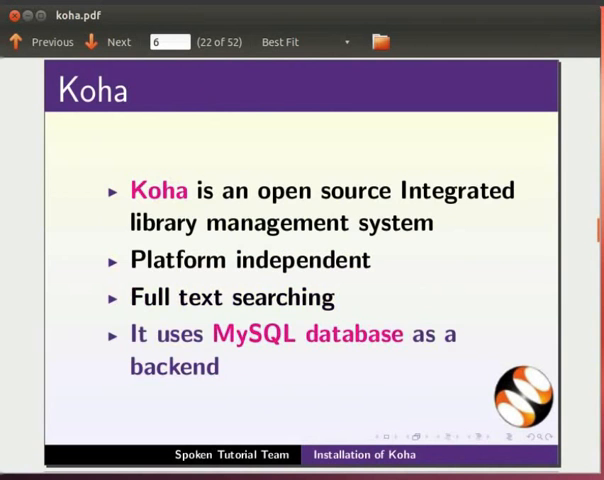
left_click(106, 42)
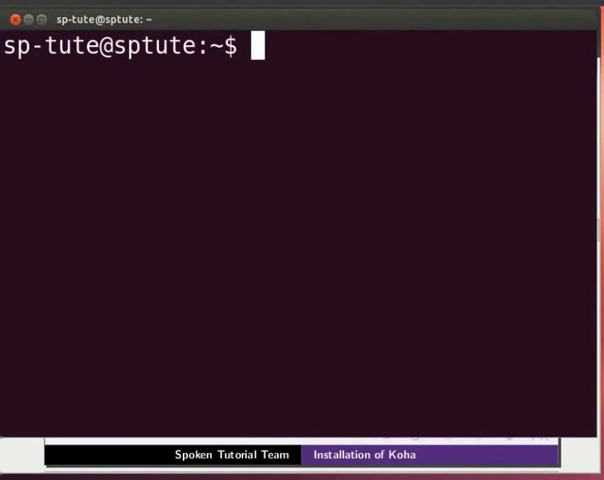
mouse_move(248, 76)
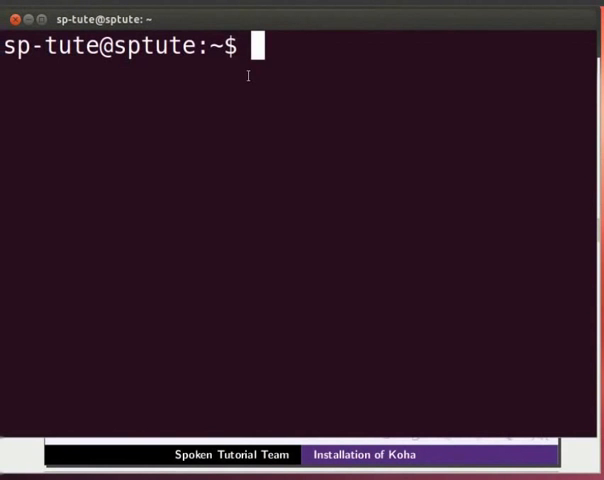
- Become superuser with sudo su and submit the password
type("sudo")
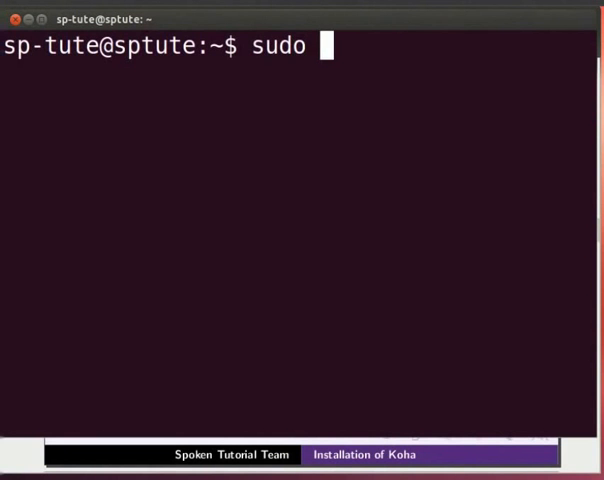
type("su")
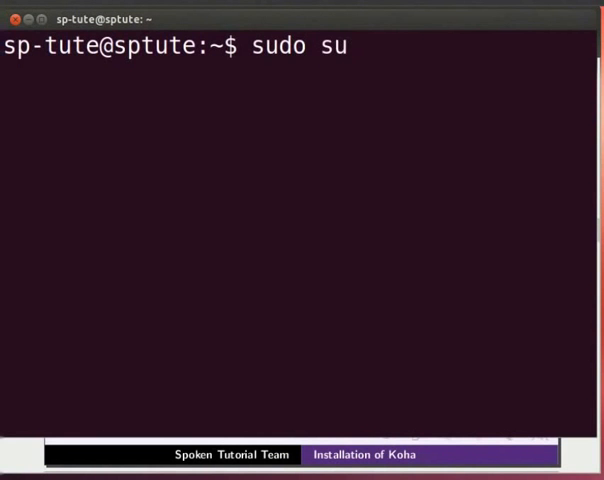
key("Return")
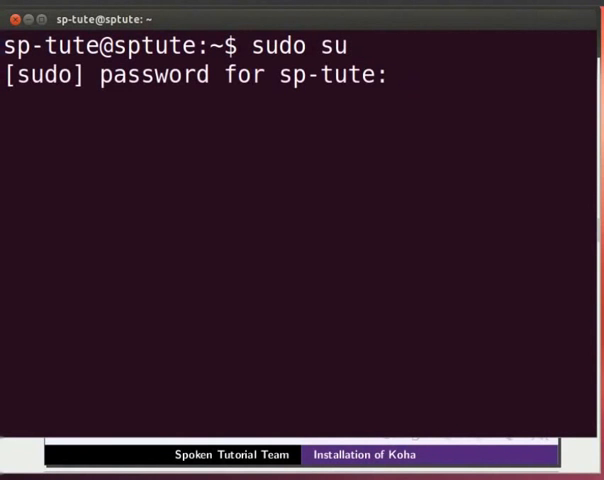
key("Return")
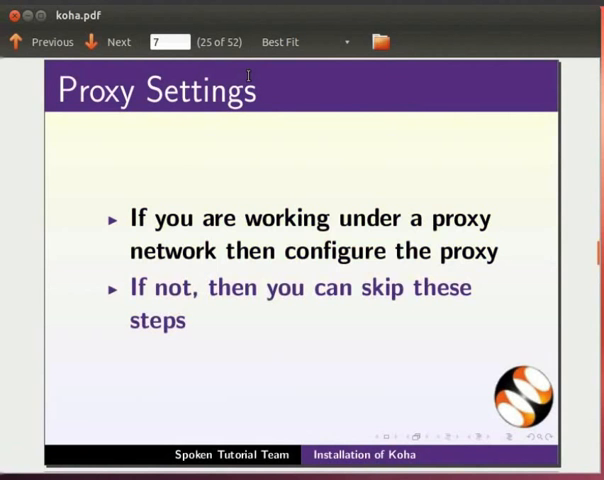
- Reveal the export http_proxy command and the start of its parameter explanation
left_click(106, 42)
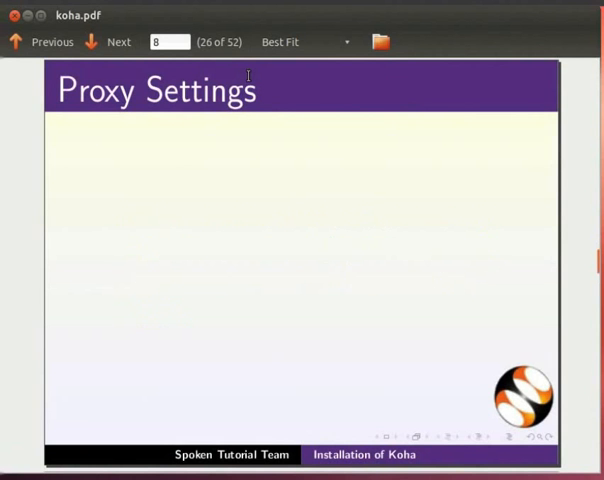
left_click(108, 42)
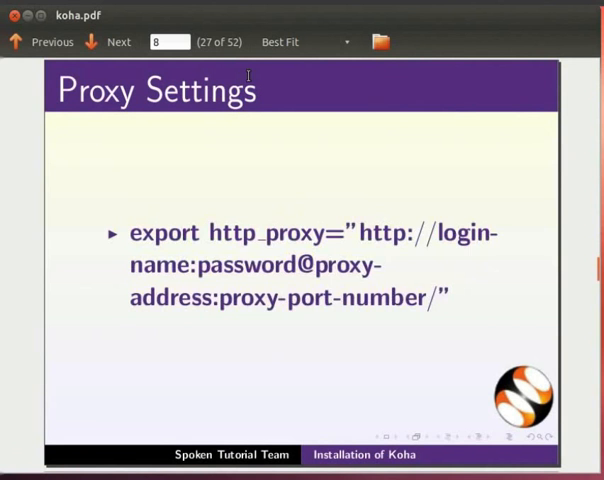
left_click(116, 42)
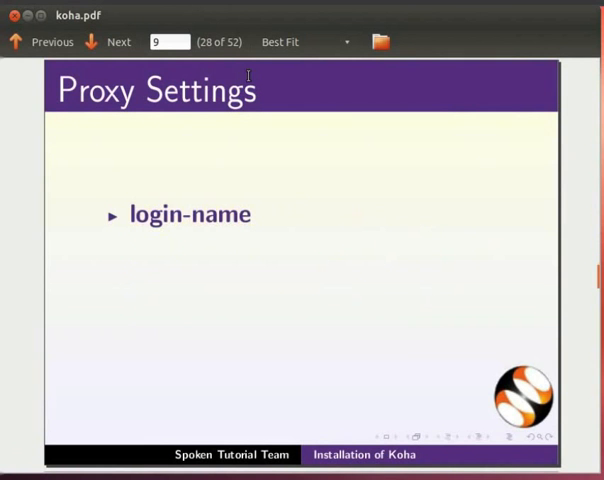
left_click(118, 42)
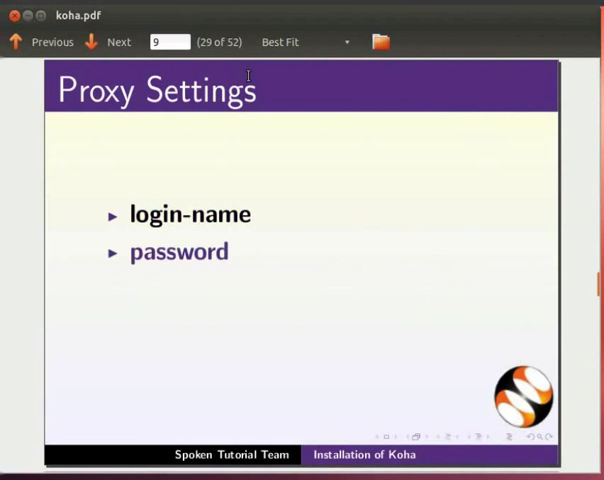
- Reveal the remaining proxy parameters and reach the password special characters warning
left_click(108, 42)
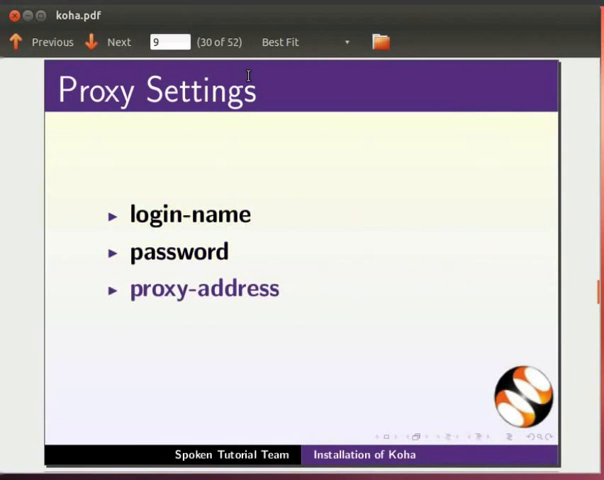
left_click(108, 42)
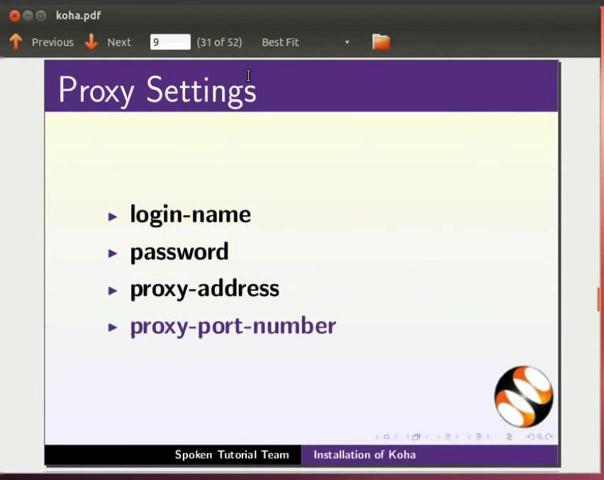
left_click(108, 42)
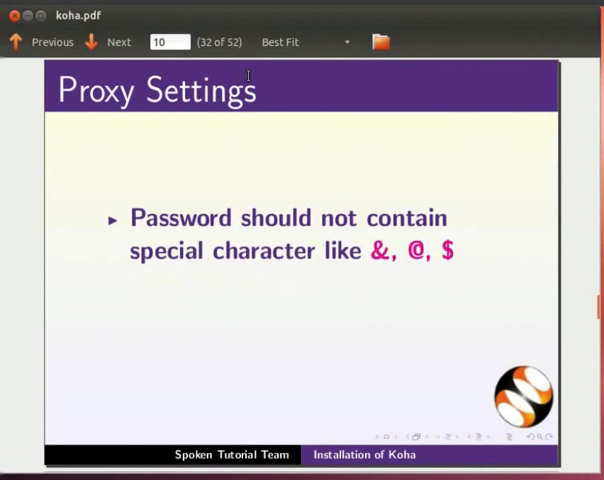
left_click(116, 42)
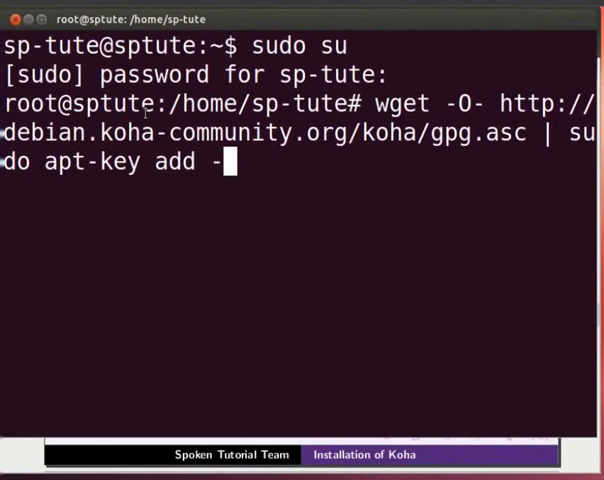
- Register the Koha GPG key via apt-key and write the oldstable repo line into koha.list
key("Return")
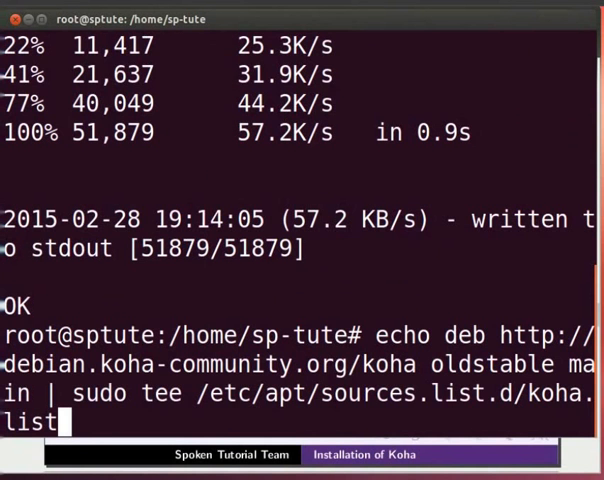
key("Return")
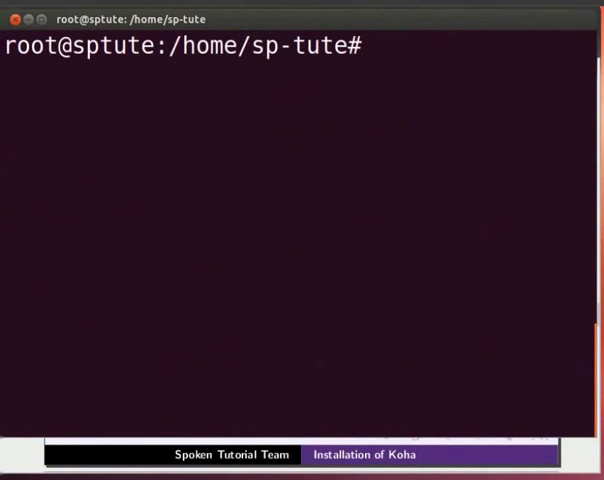
- Refresh the package lists with apt-get update
type("apt-g")
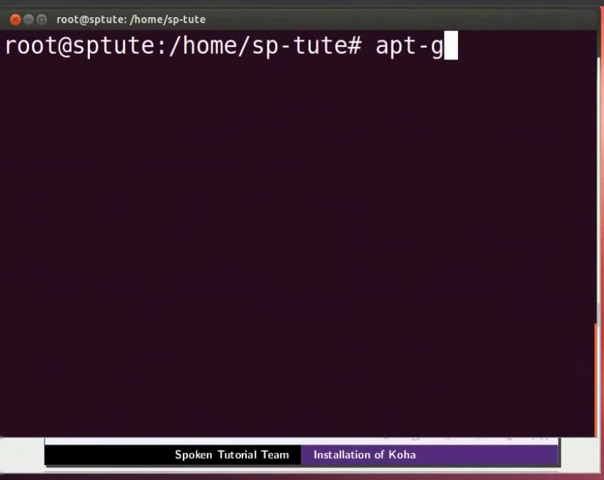
type("et upda")
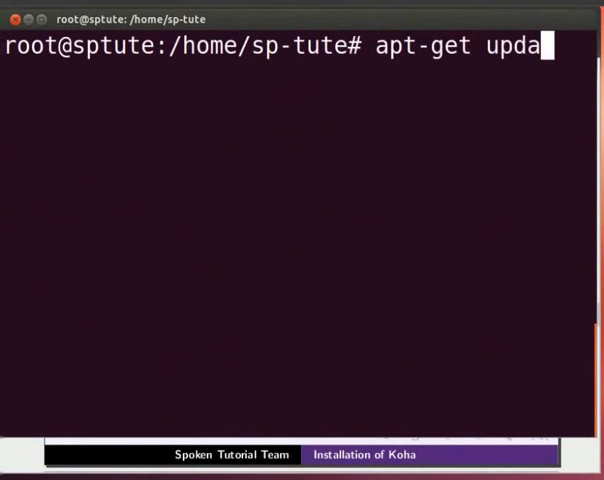
key("Return")
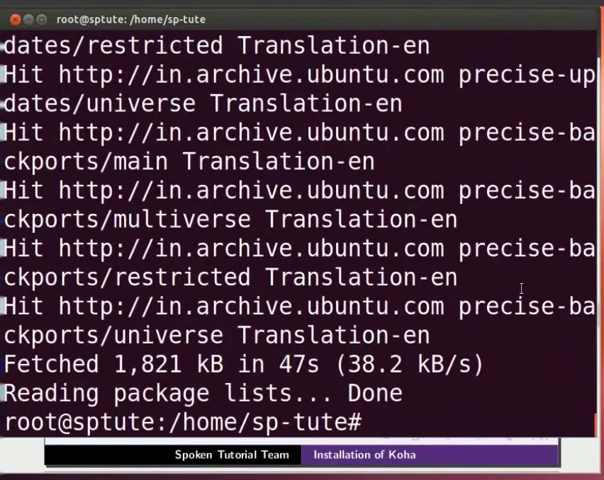
- Run apt-get upgrade, confirming the 272-package upgrade with y
type("apt-g")
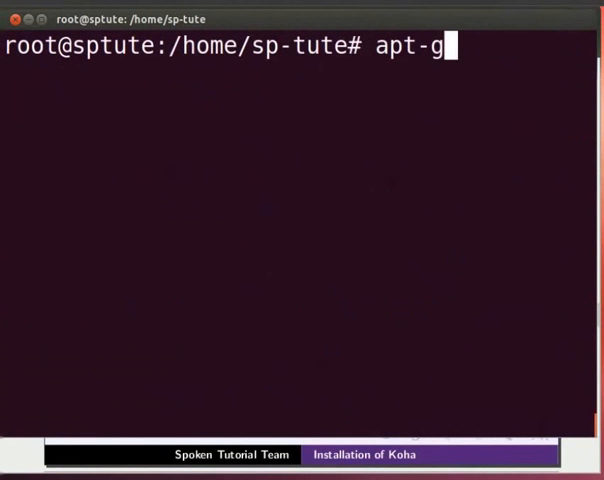
type("et upgr")
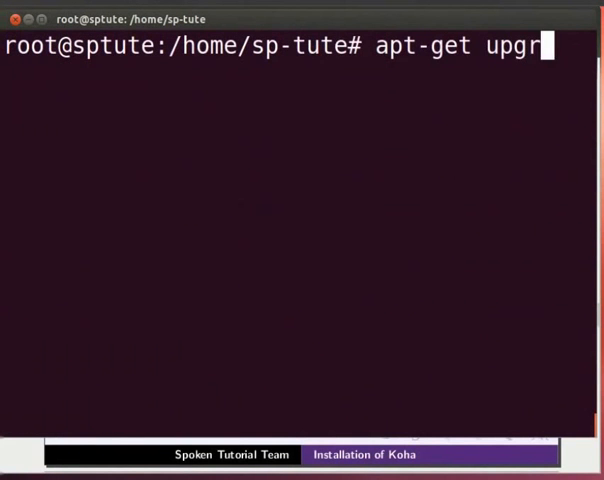
key("Return")
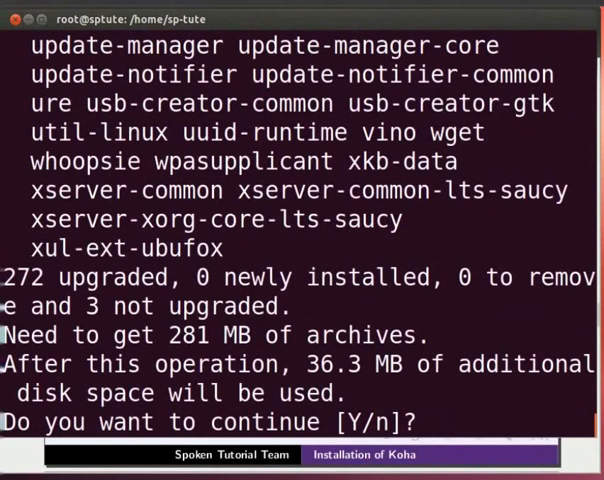
type("y")
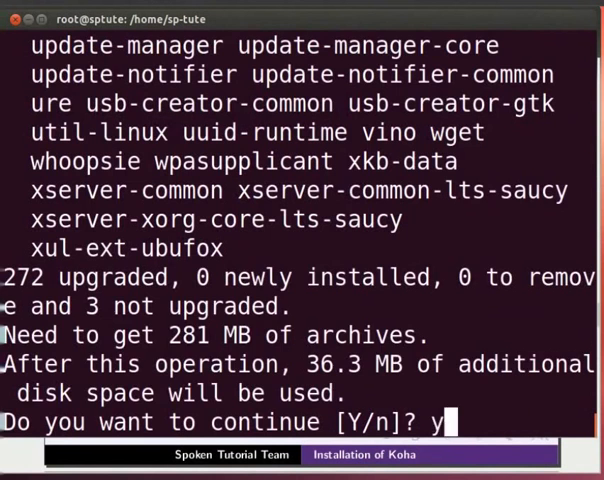
key("Return")
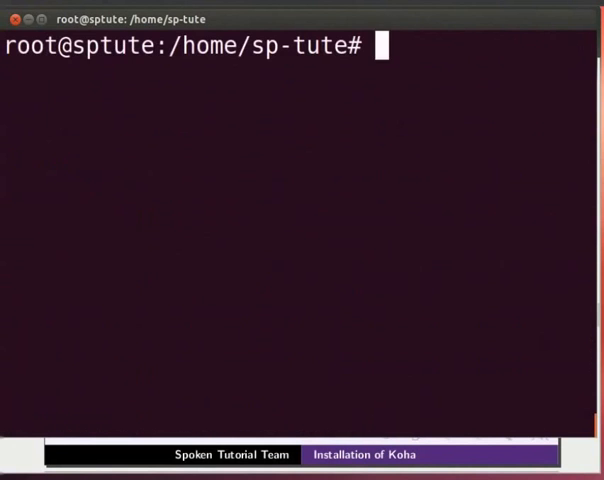
type("apt-get install koha-common")
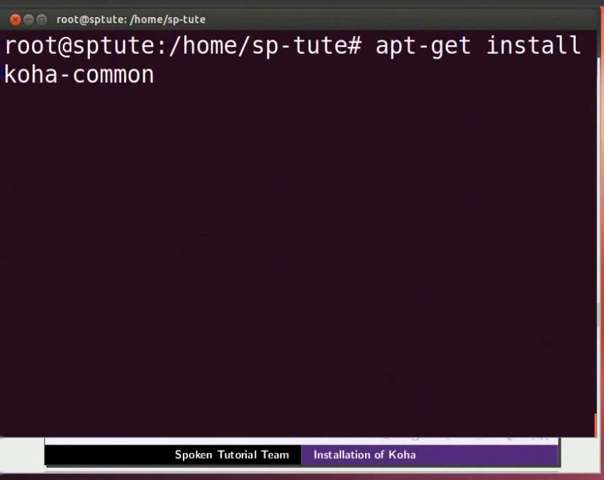
- Install koha-common's 334 packages, accepting sptute as the nullmailer mailname
key("Return")
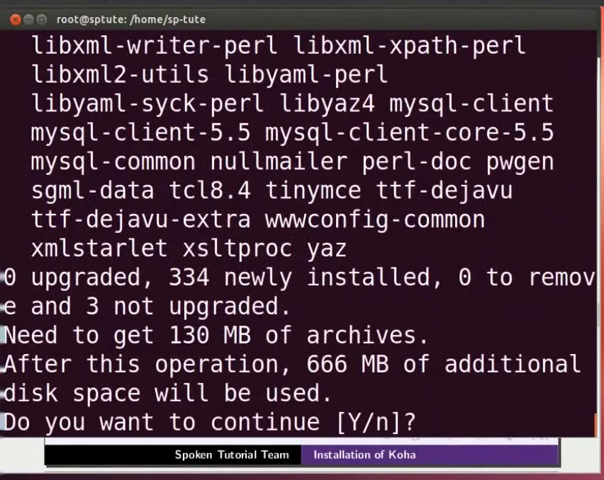
type("y")
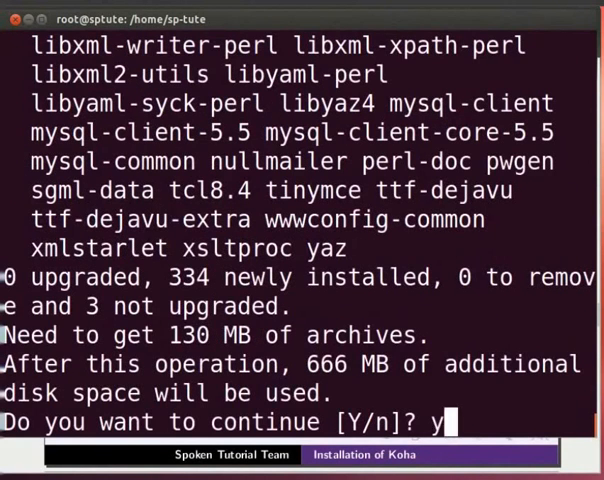
key("Return")
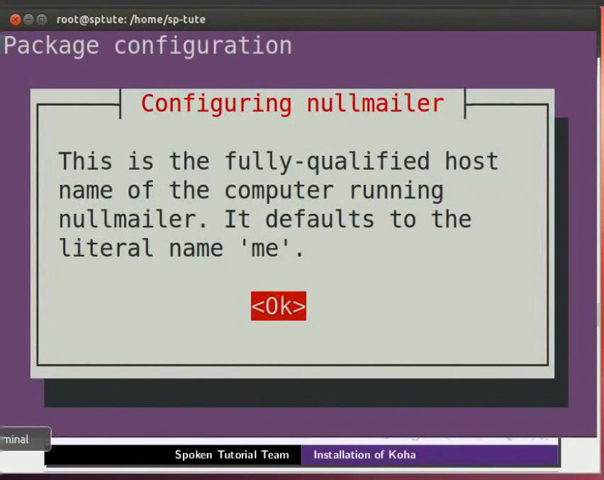
left_click(278, 306)
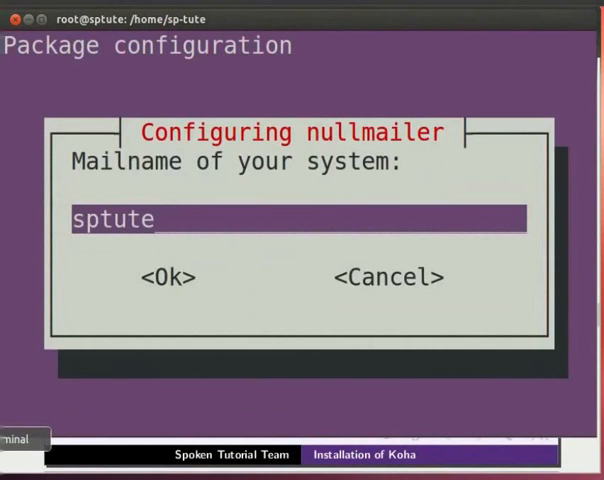
left_click(168, 276)
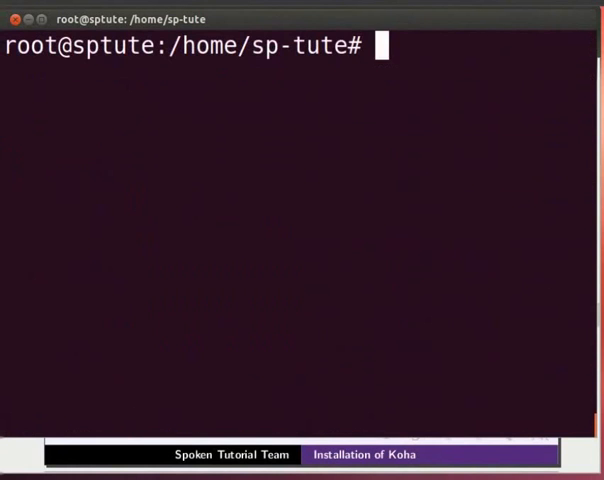
- Open /etc/koha/koha-sites.conf in gedit from the root shell
type("g")
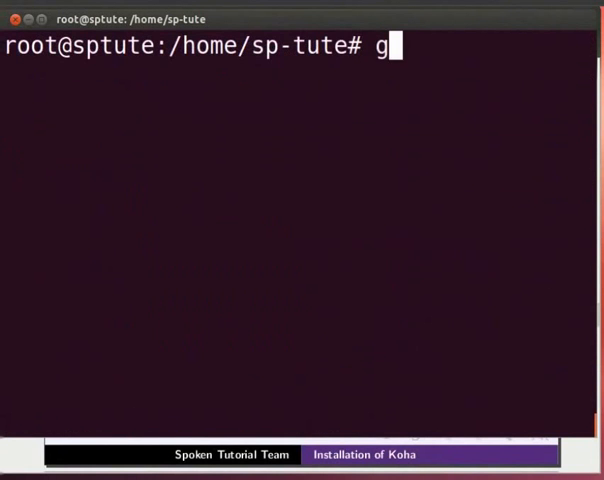
type("edit /etc")
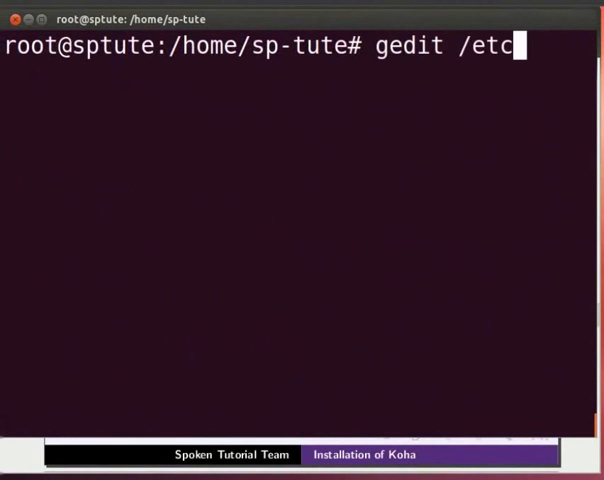
type("/ko")
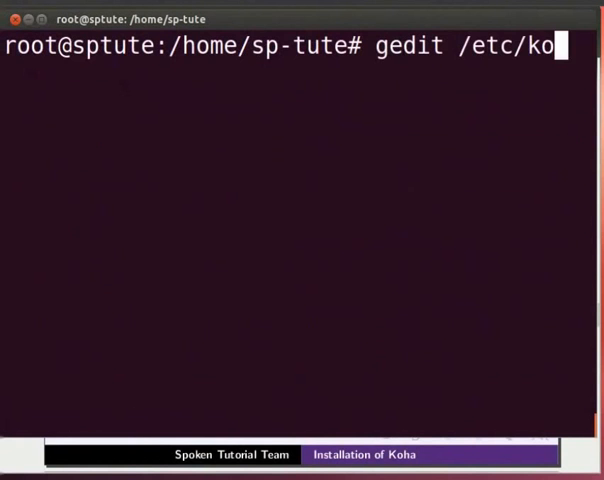
type("ha/koha-sites.conf")
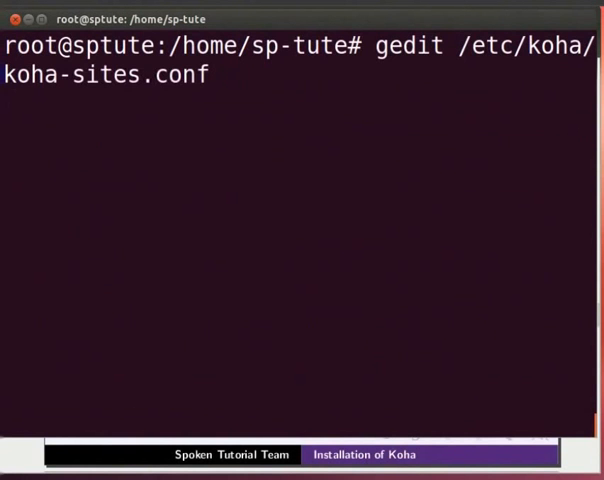
key("Return")
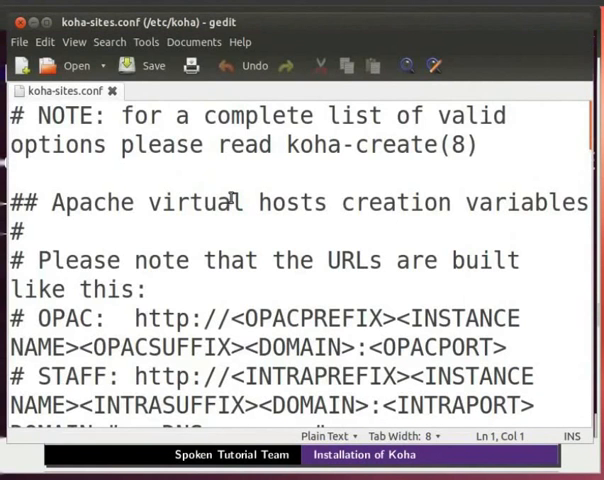
- Set the INTRAPORT value to 80 in koha-sites.conf
scroll("down", 3)
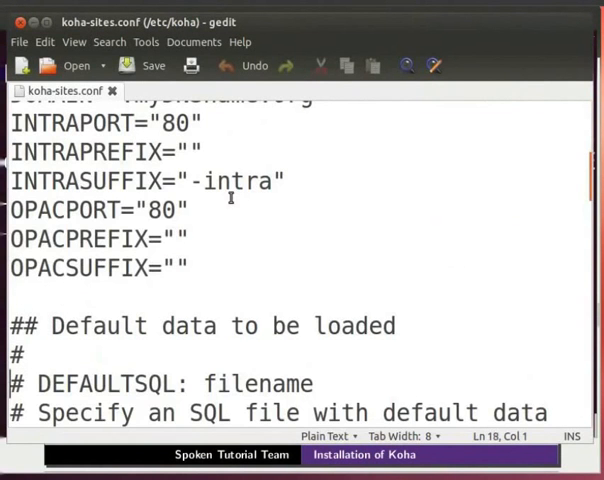
scroll("up", 3)
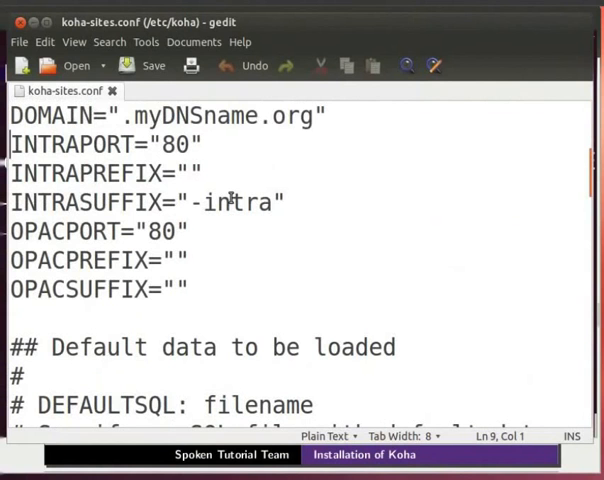
left_click(180, 144)
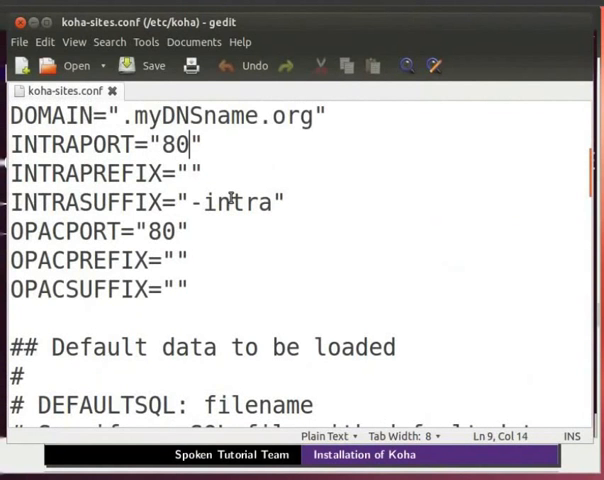
type("80")
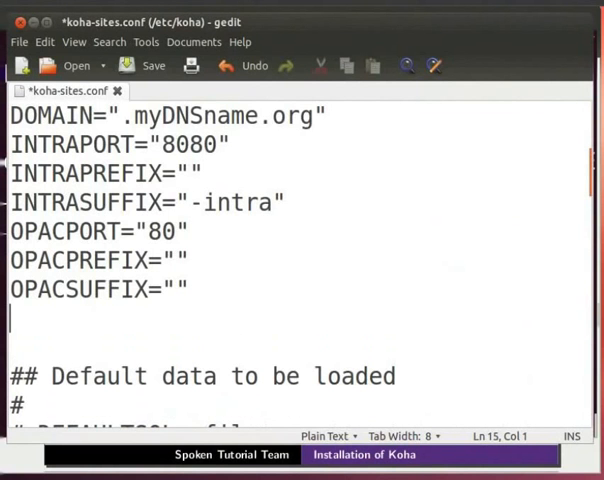
- Add ZEBRA_MARC_FORMAT="marc21" and ZEBRA_LANGUAGE="en", then close the file
type("ZE")
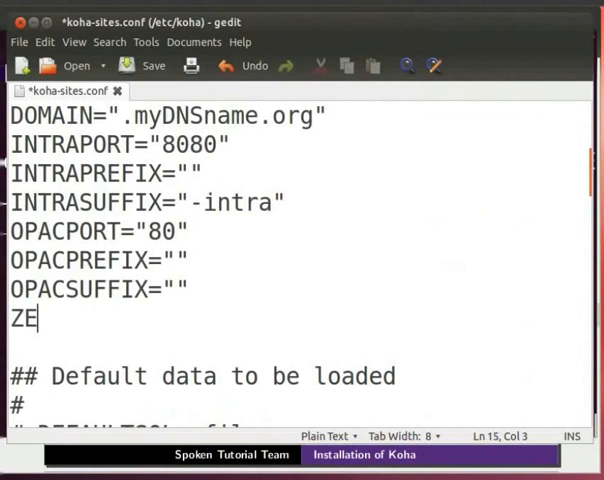
type("BRA")
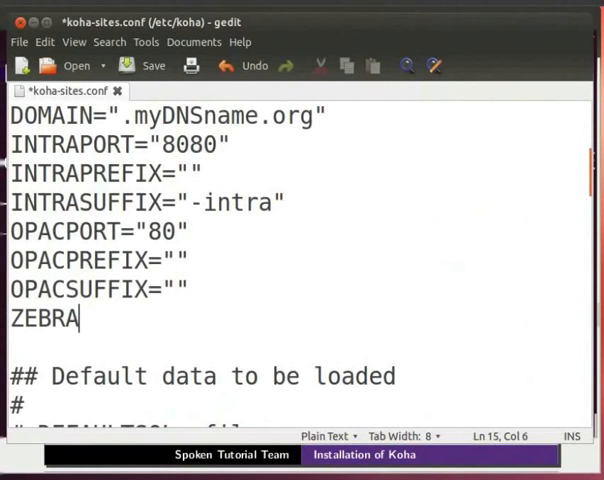
type("_MARC_FO")
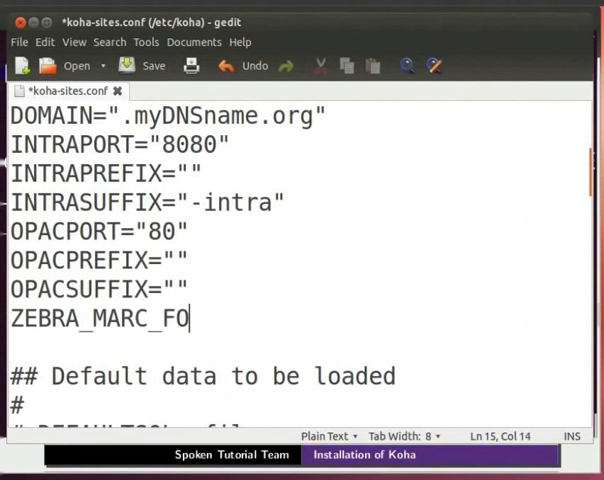
type("RMAT=")
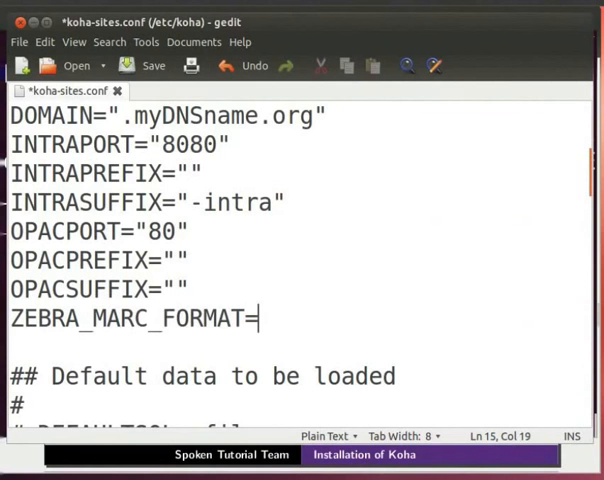
type("\"")
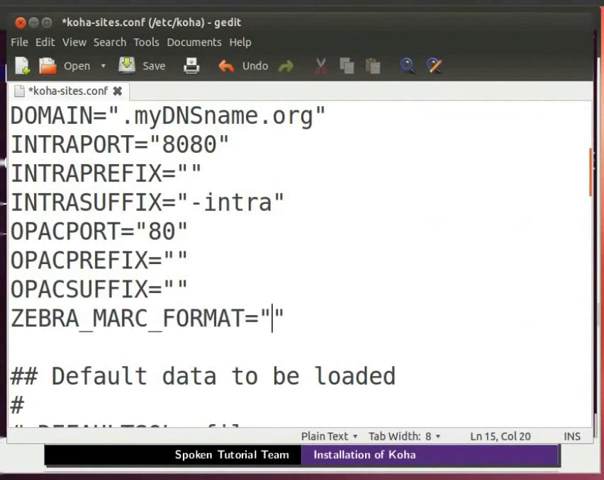
type("marc")
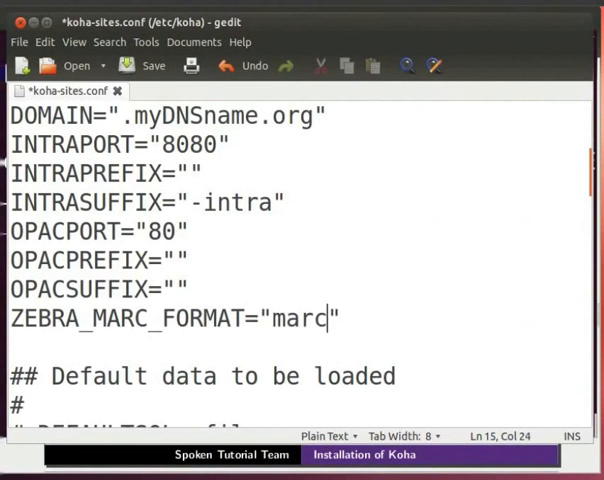
type("21")
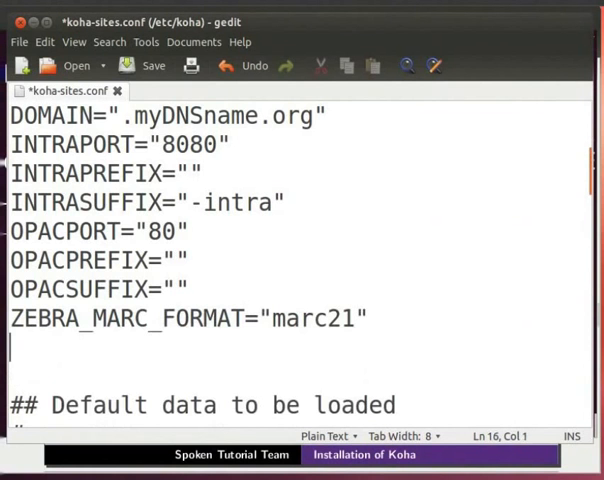
type("ZEBRA_LA")
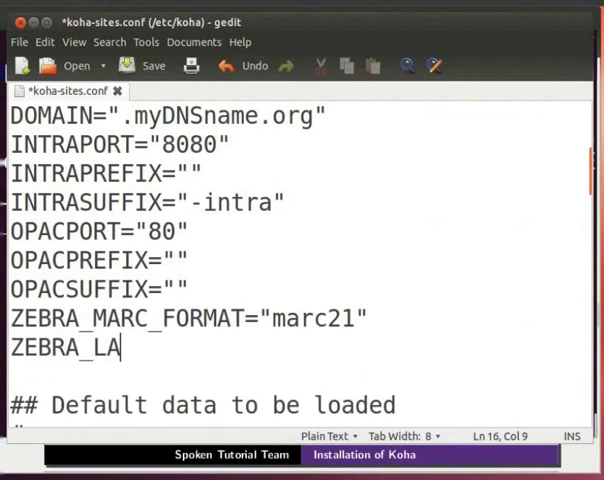
type("NGUAGE=")
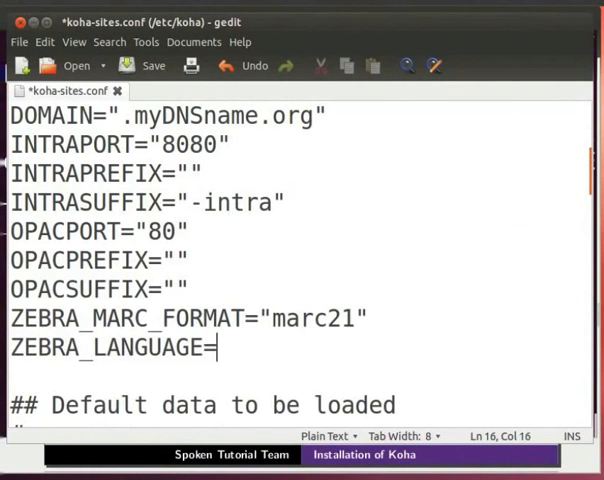
type("\"\"")
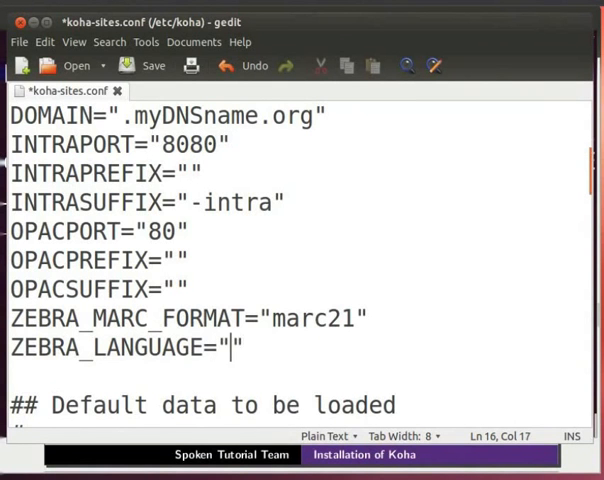
type("en")
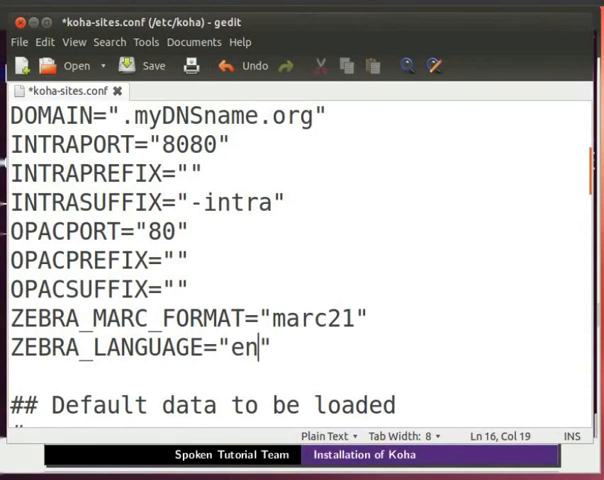
left_click(152, 64)
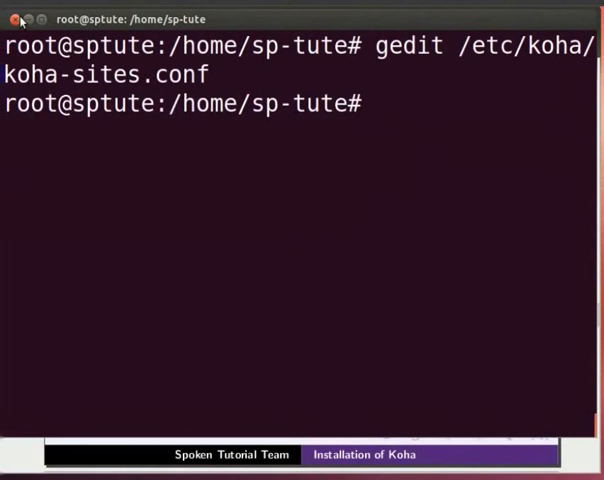
- Open /etc/apache2/ports.conf in gedit from the root shell
type("gedit /etc/")
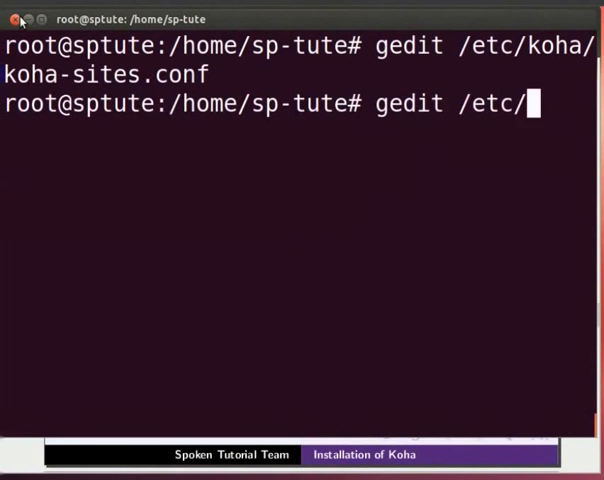
type("apa")
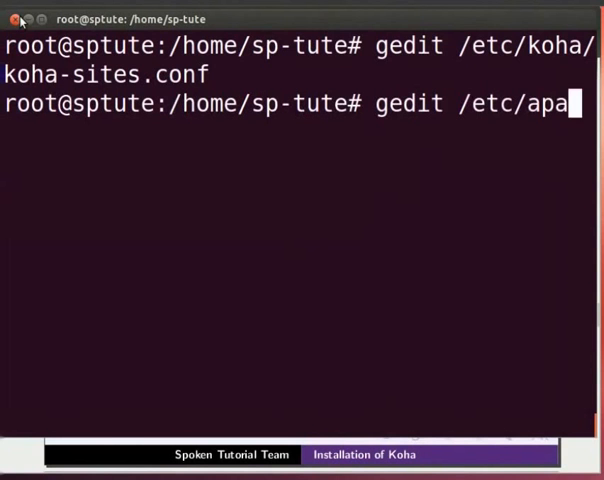
type("che2/por")
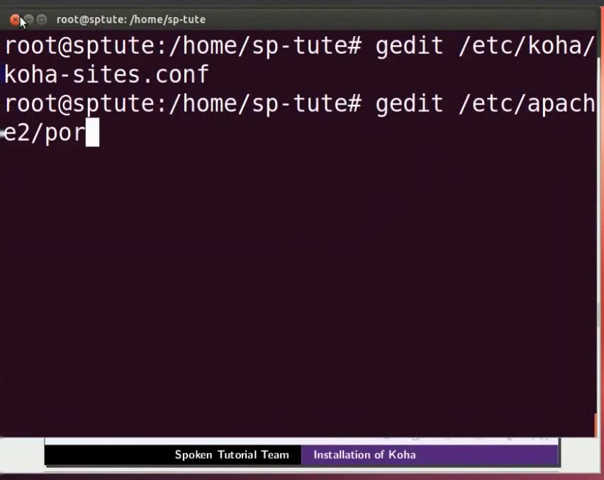
type("ts.conf")
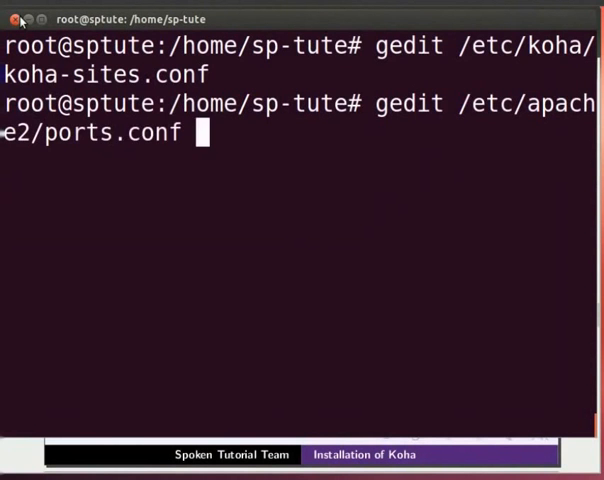
key("Return")
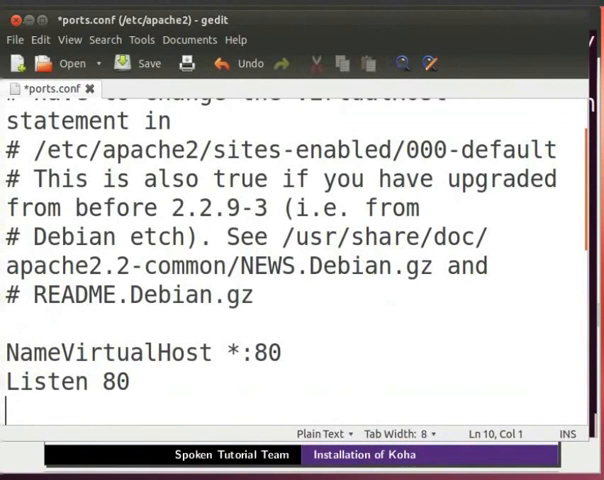
- Add a 'Listen 8080' line below Listen 80 in ports.conf, then save and close gedit
type("Listen")
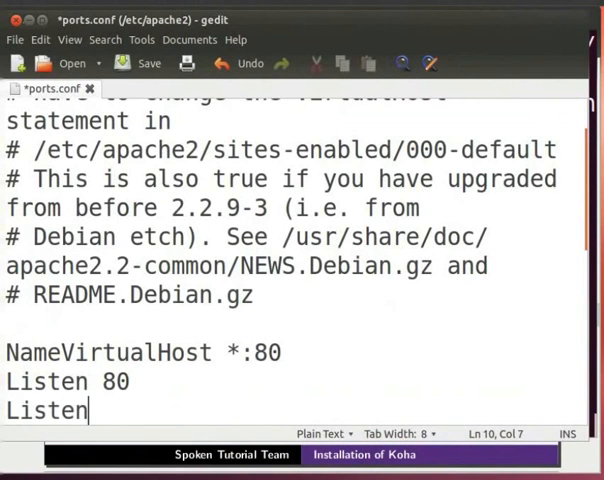
type("8080")
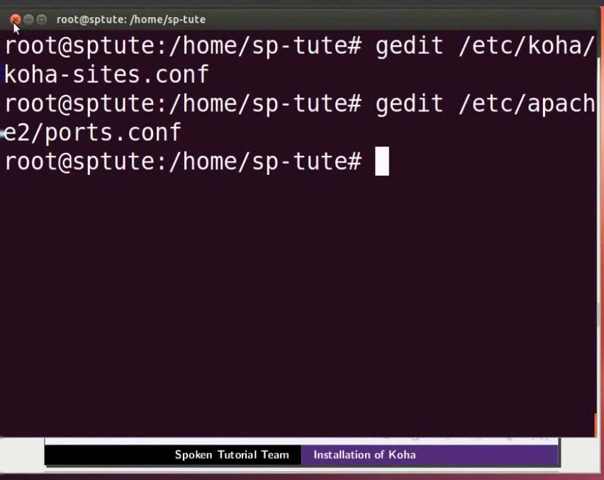
- Restart Apache with 'service apache2 restart' so the new port settings apply
type("service")
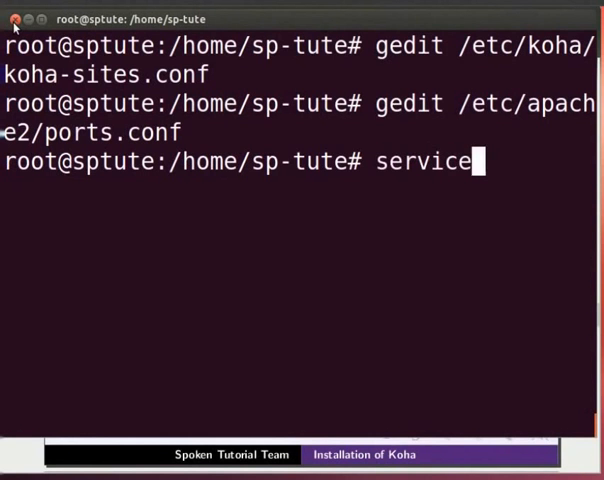
type("apache")
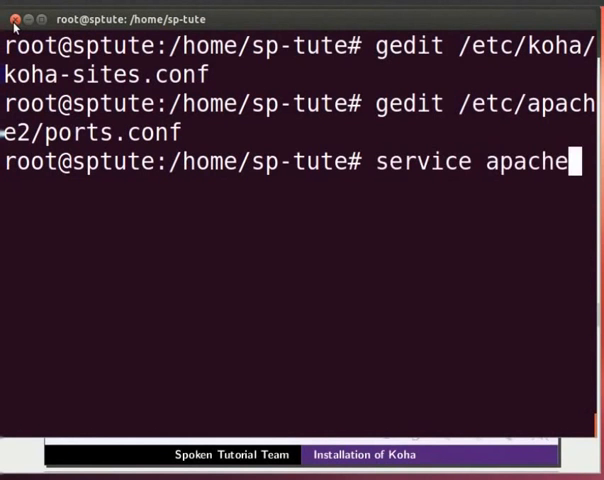
type("2 restart")
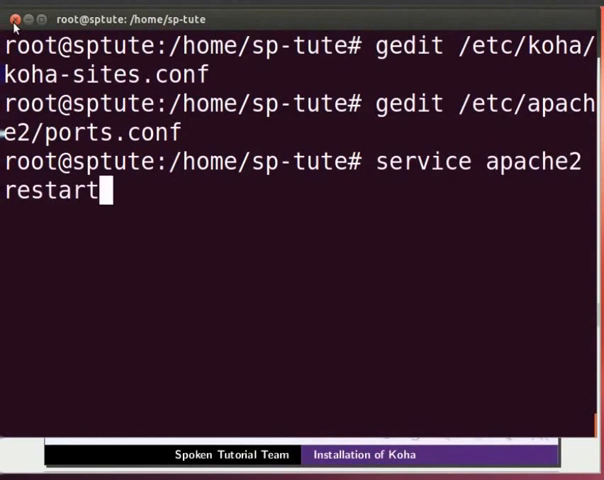
key("Return")
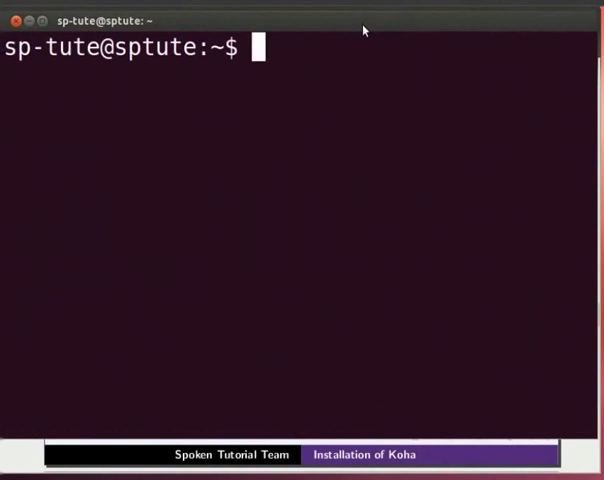
- Become root with sudo su, entering the account password
type("sudo s")
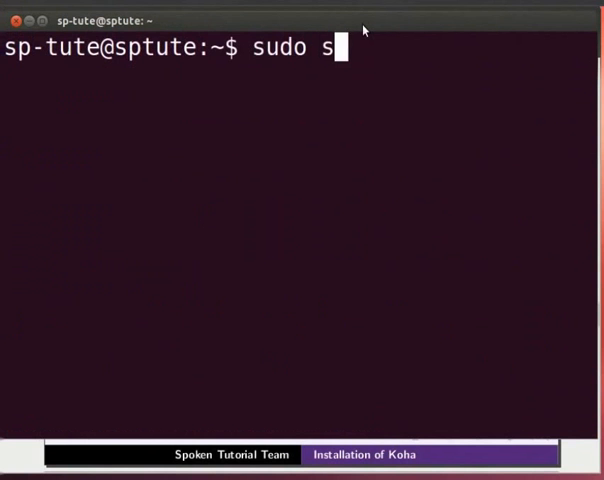
key("Return")
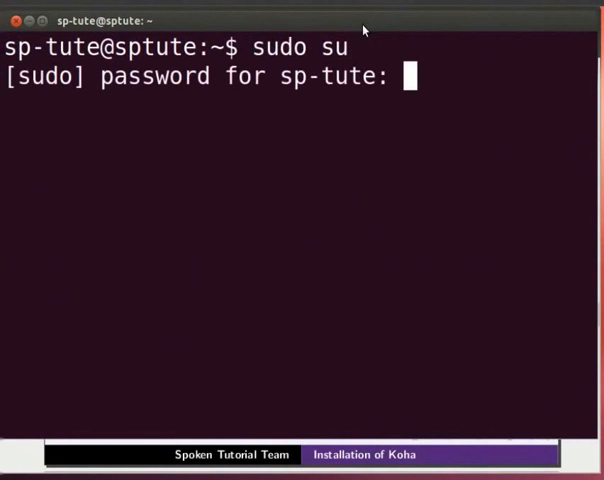
key("Return")
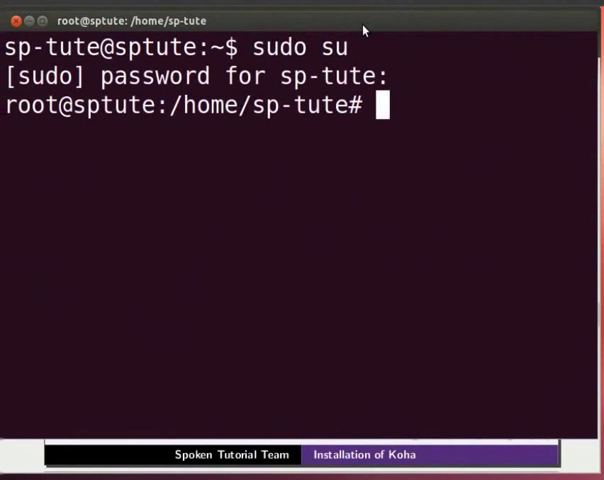
- Open /etc/mysql/my.cnf in gedit and scroll down to its [mysqld] settings
type("gedit")
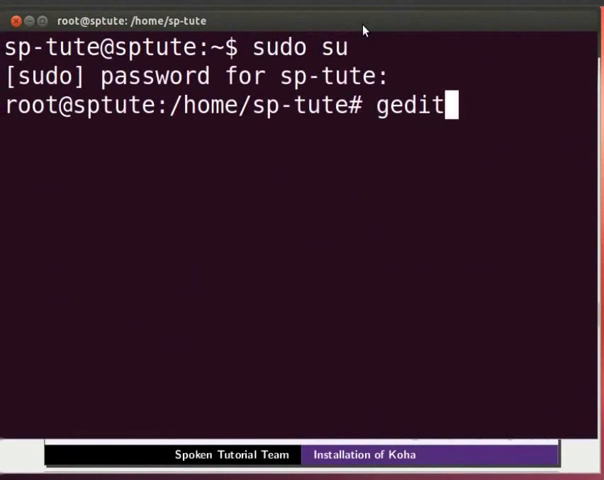
type("/etc/")
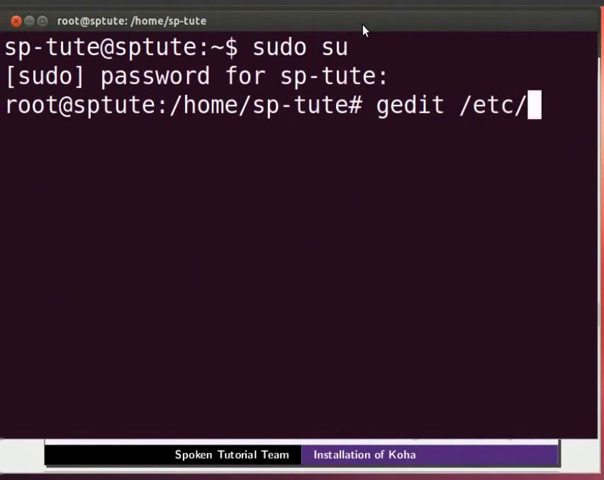
type("mysql")
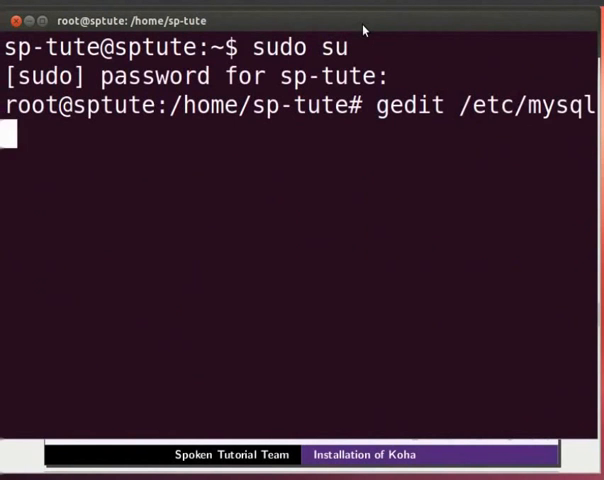
type("/my.")
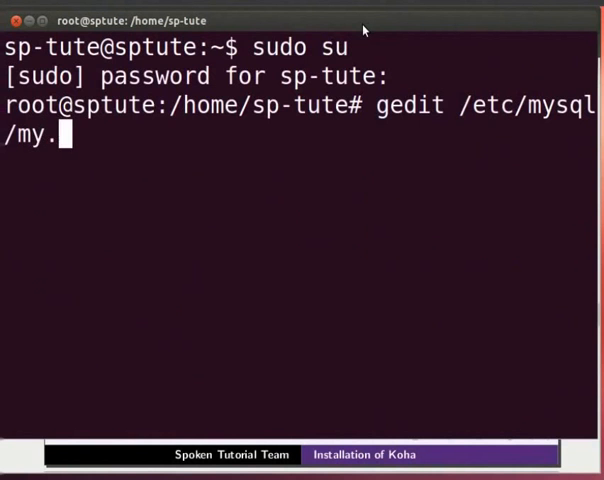
type("cnf")
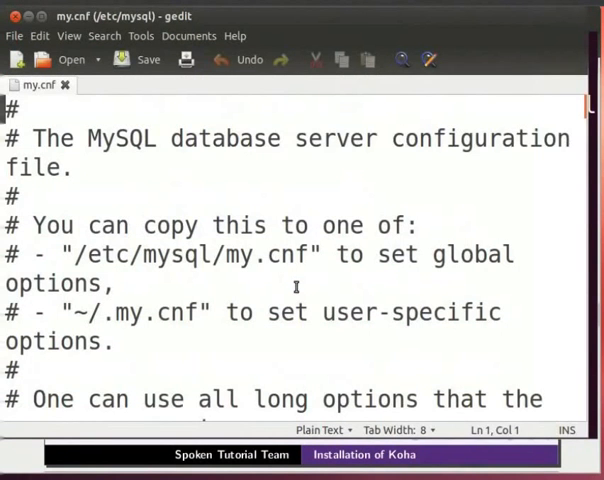
scroll("down", 3)
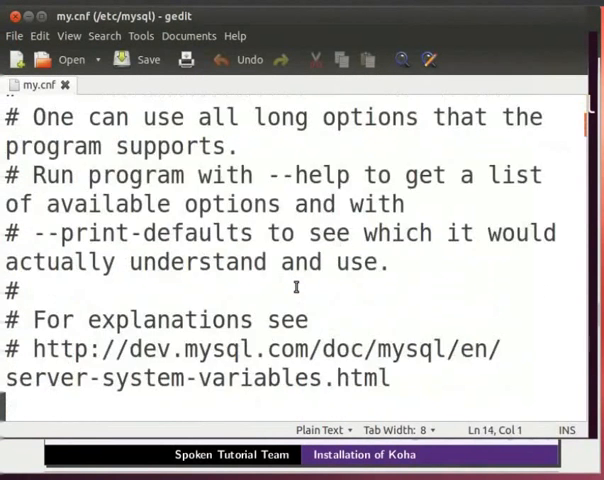
scroll("down", 3)
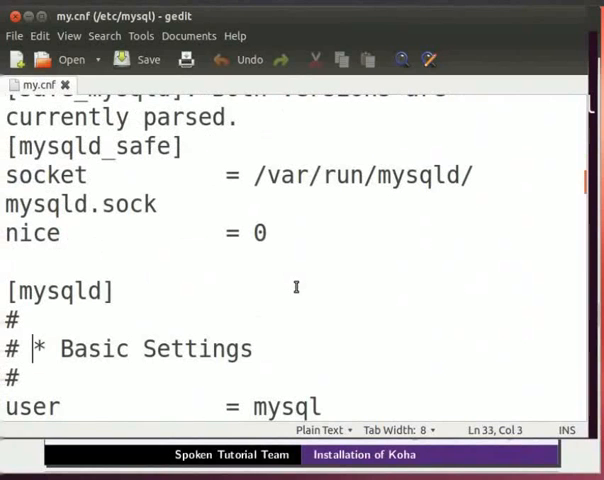
left_click(252, 348)
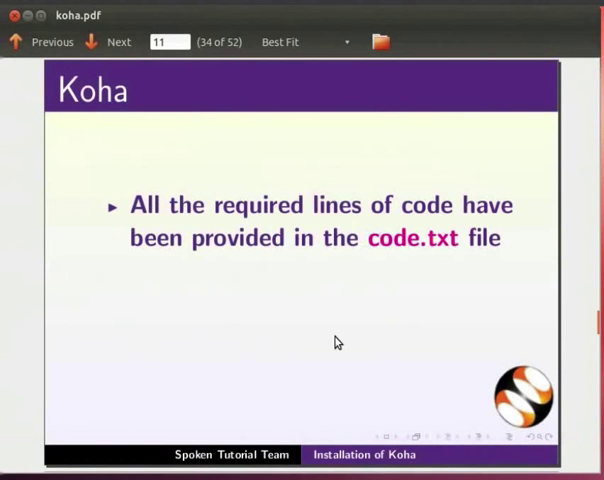
- Review the koha.pdf slide on code.txt, then return to my.cnf with the Koha UTF-8 defaults added
left_click(118, 42)
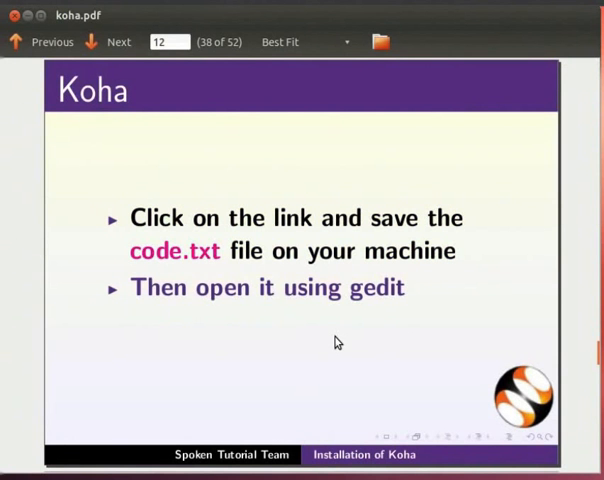
left_click(112, 42)
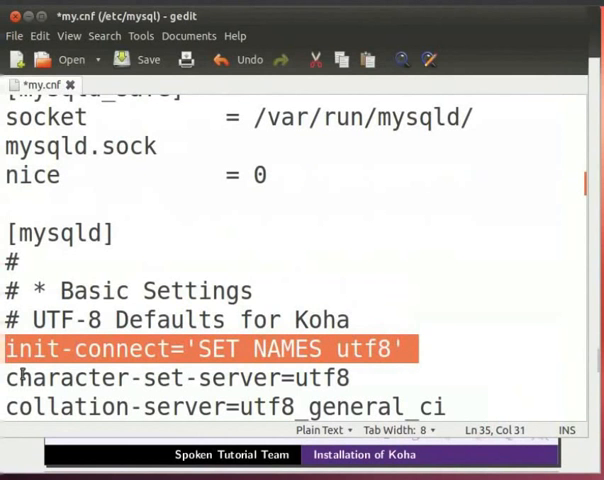
- Save my.cnf with its utf8 init-connect, character-set-server and collation-server lines and close gedit
double_click(64, 378)
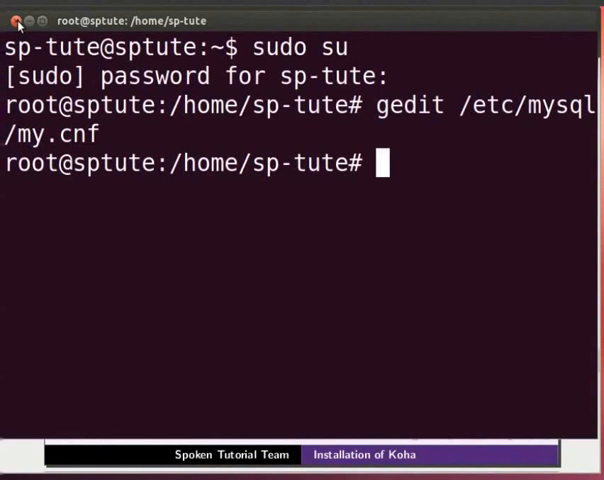
- Edit /etc/apache2/conf.d/charset to add 'AddCharset UTF-8 .utf8' above #AddDefaultCharset, then save and close
type("gedit")
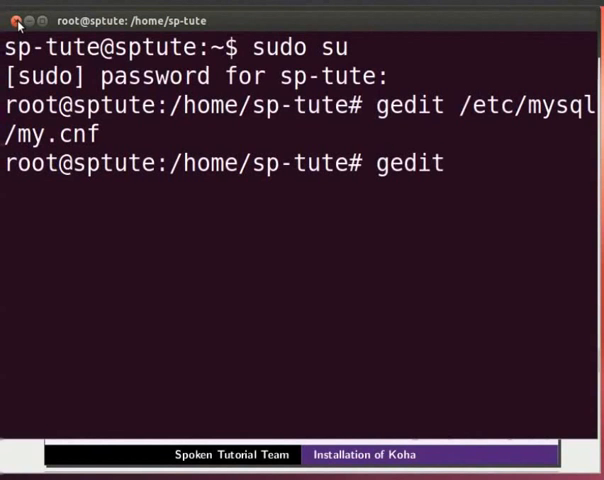
type("/etc/")
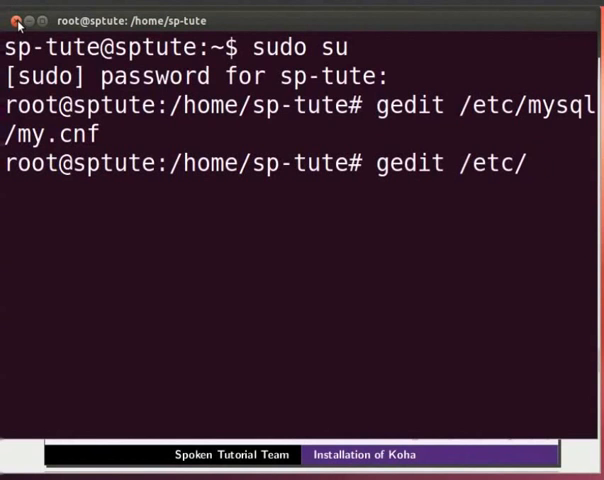
type("apache2/")
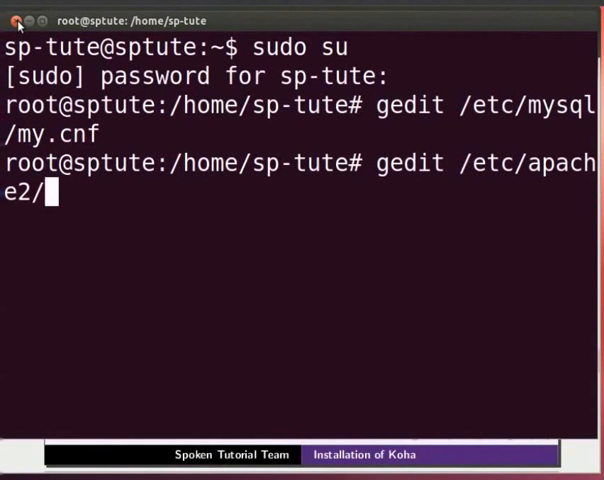
type("conf.d/")
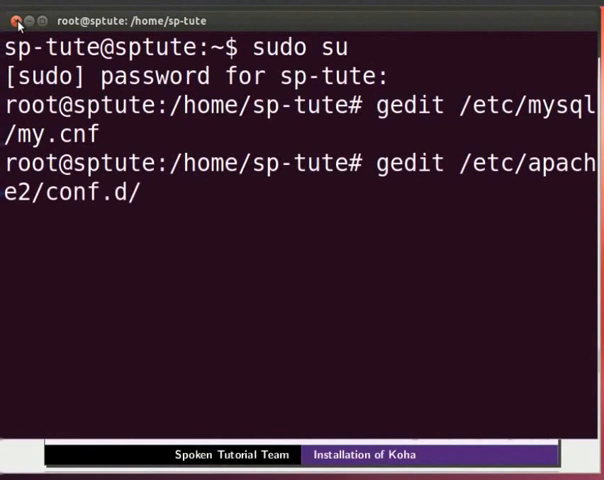
type("charset")
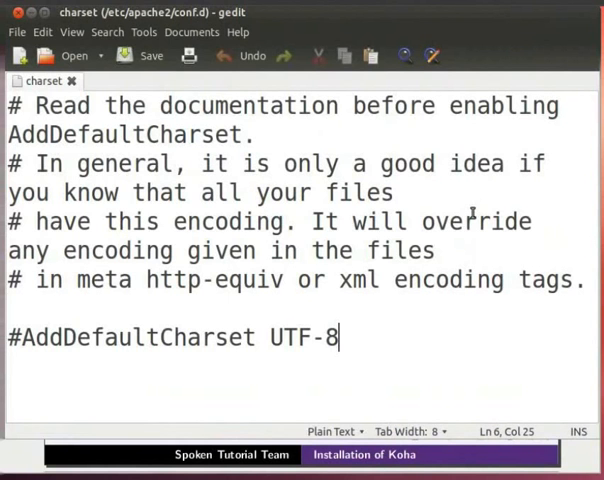
key("Return")
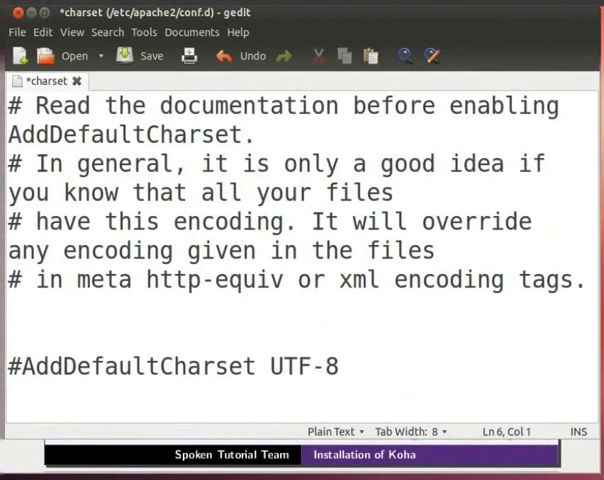
type("AddCharset UTF-8 .utf8")
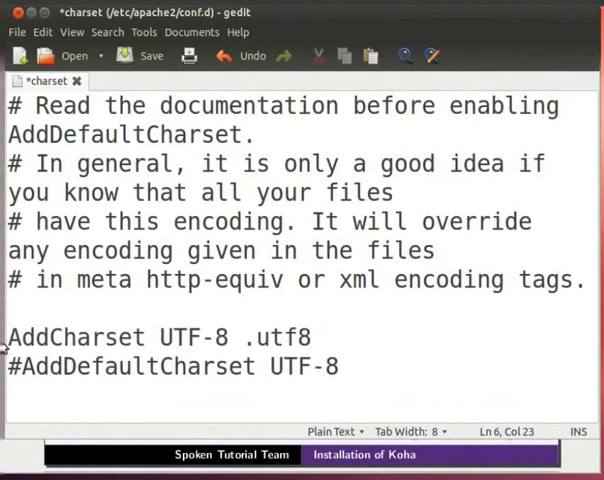
double_click(50, 336)
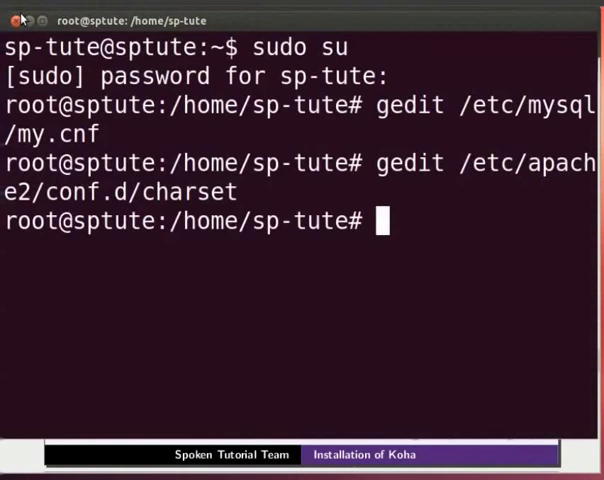
mouse_move(388, 298)
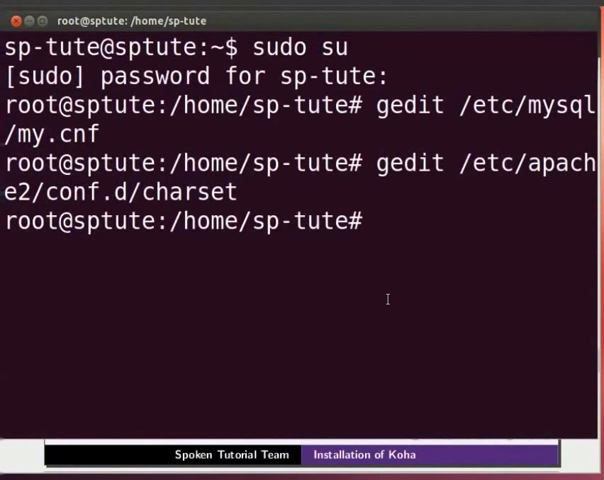
- Edit /etc/perl/XML/SAX/ParserDetails.ini to add the XML::SAX::Expat section with its three features, and save it
type("gedit")
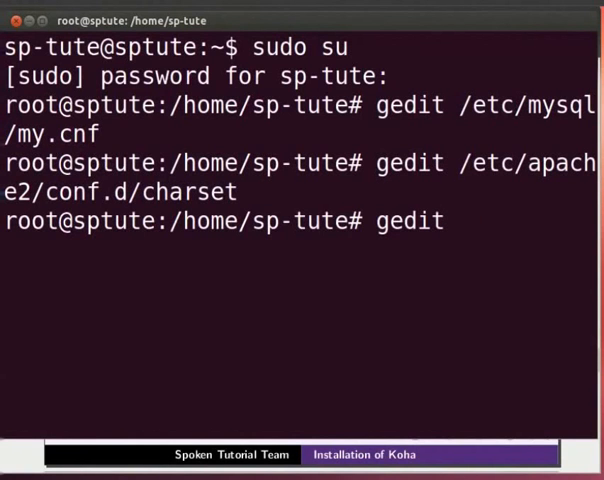
type("/etc/")
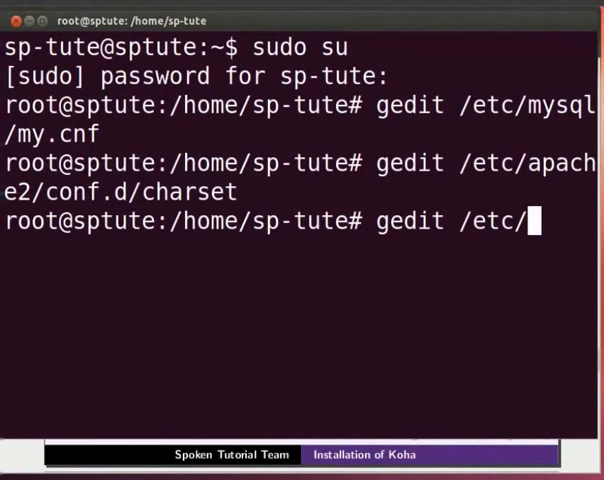
type("perl/")
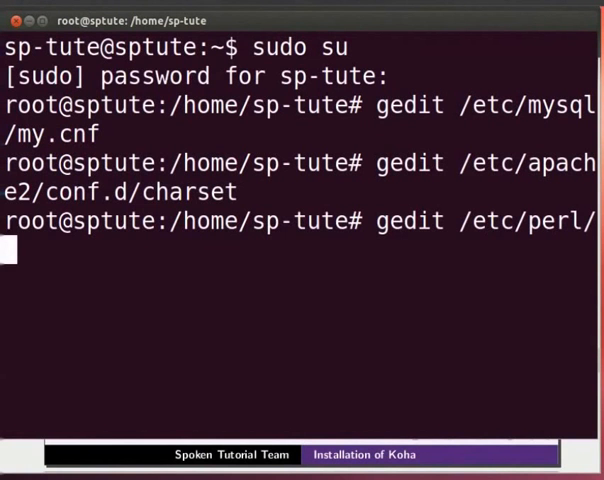
type("XML/S")
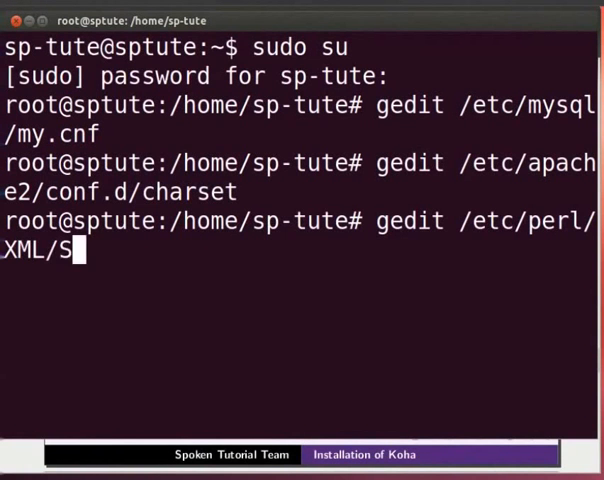
type("AX/")
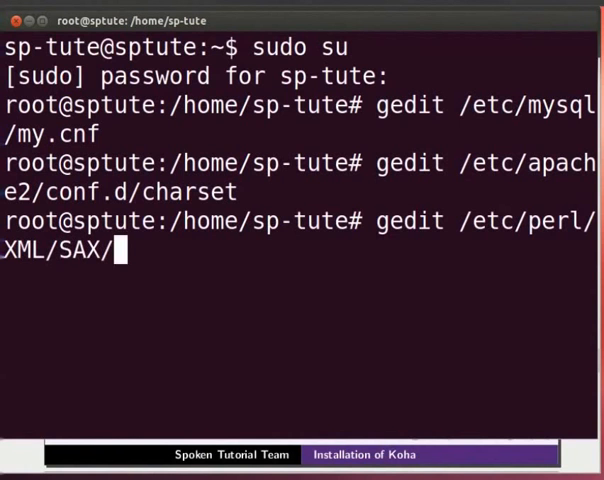
type("ParserDetails.ini")
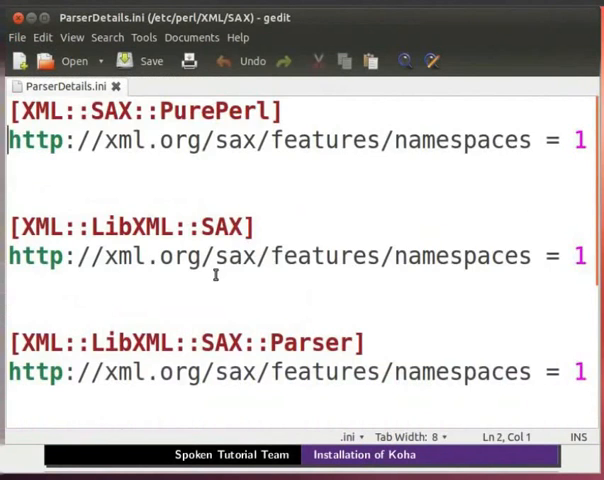
scroll("down", 3)
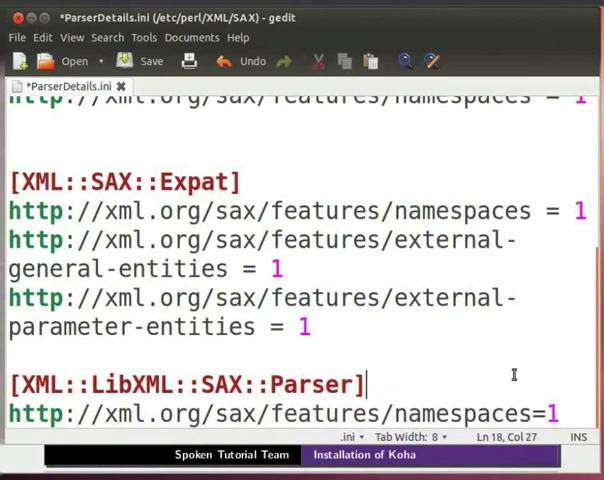
key("ctrl+s")
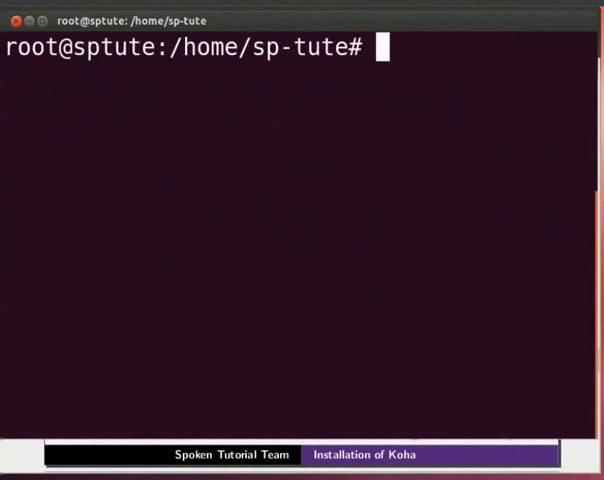
- Install MySQL server with 'apt-get install mysql-server', answering y to proceed
type("apt")
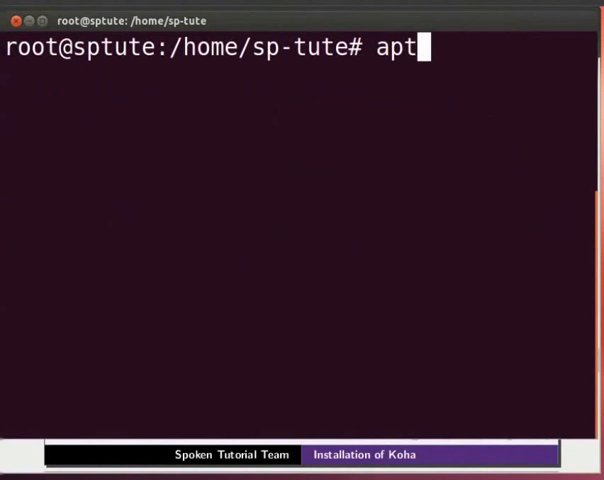
type("-get")
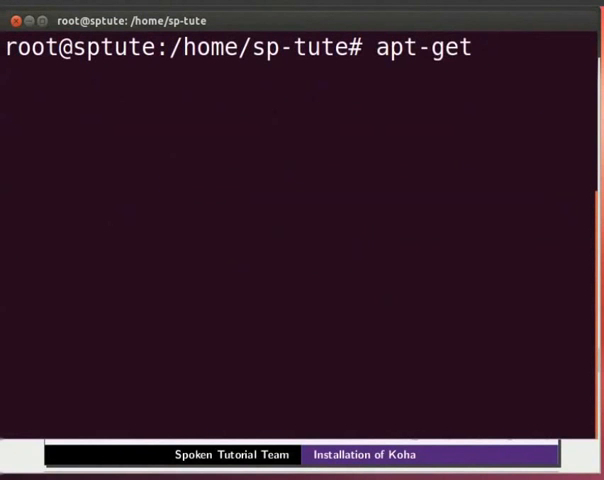
type("inst")
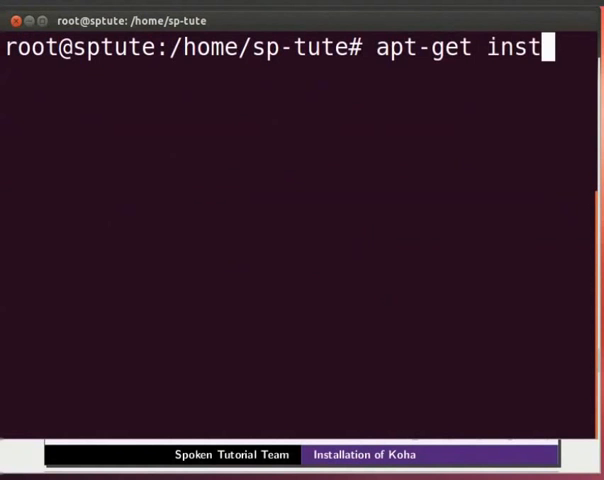
type("all my")
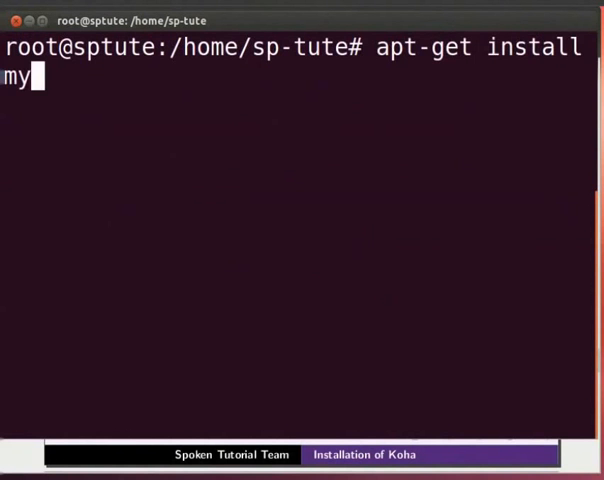
type("sql")
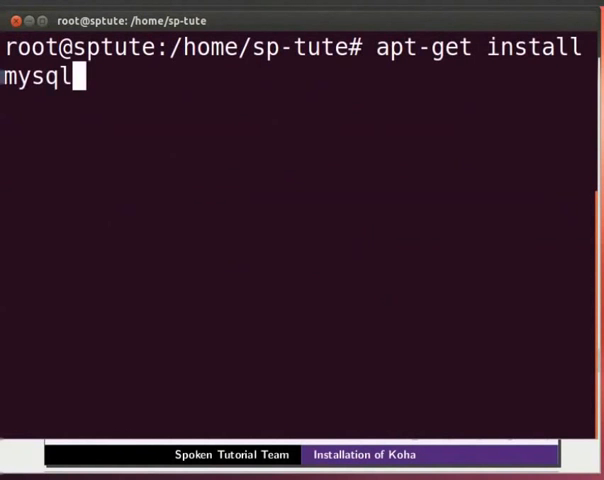
key("Return")
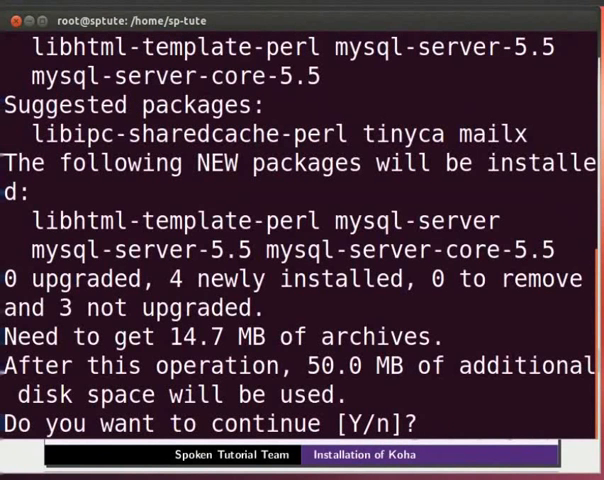
type("y")
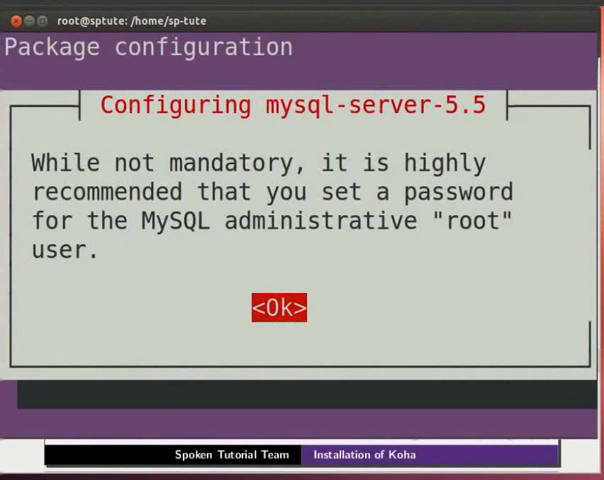
- Set and confirm the MySQL root password in the package configuration dialogs, letting the install finish
left_click(280, 308)
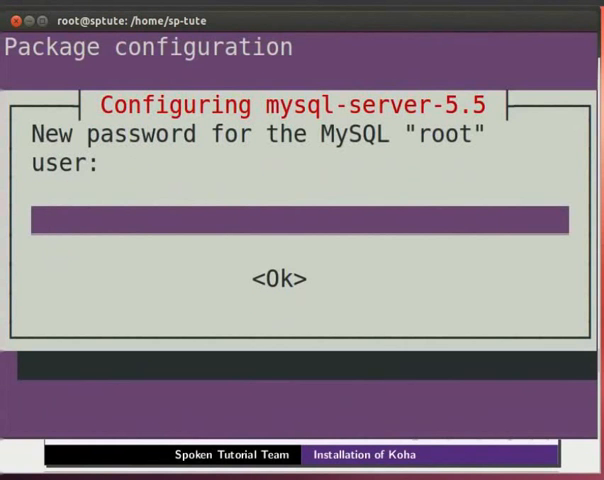
type("****")
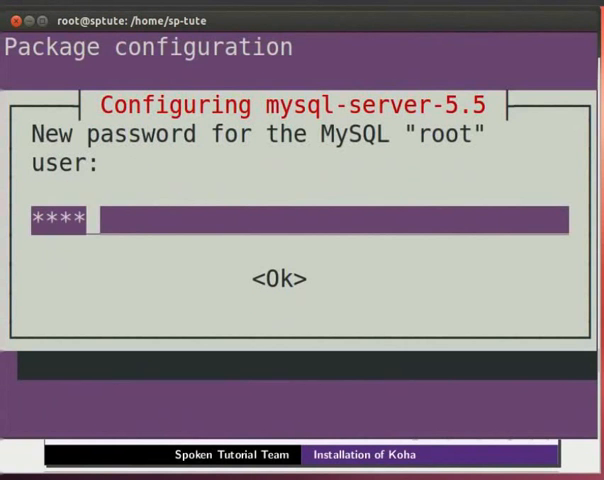
type("***")
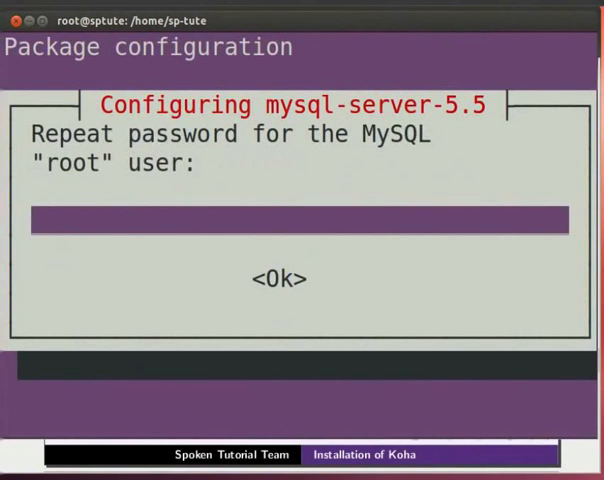
type("**")
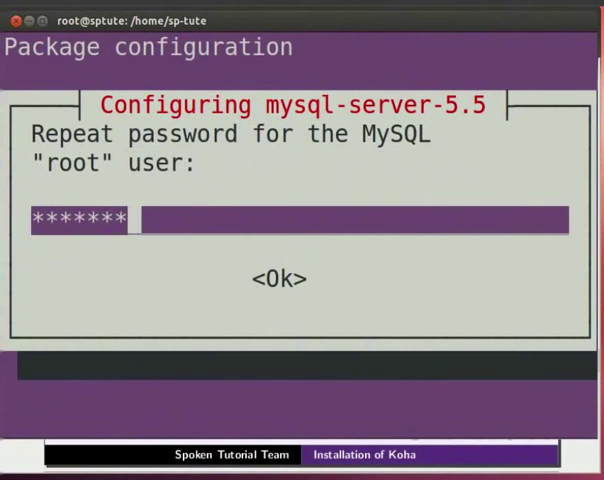
key("Tab")
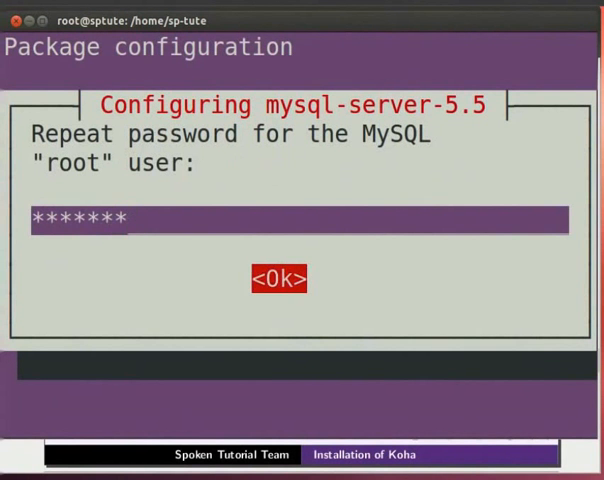
left_click(280, 278)
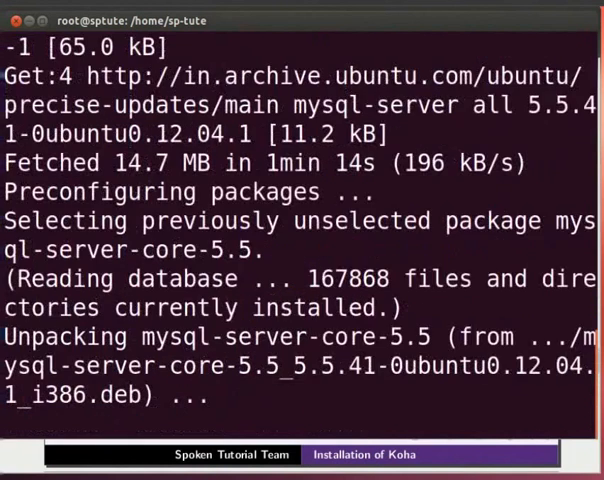
scroll("down", 3)
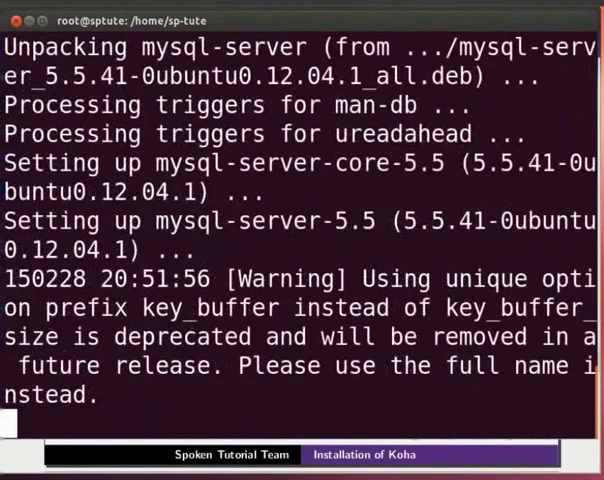
scroll("down", 3)
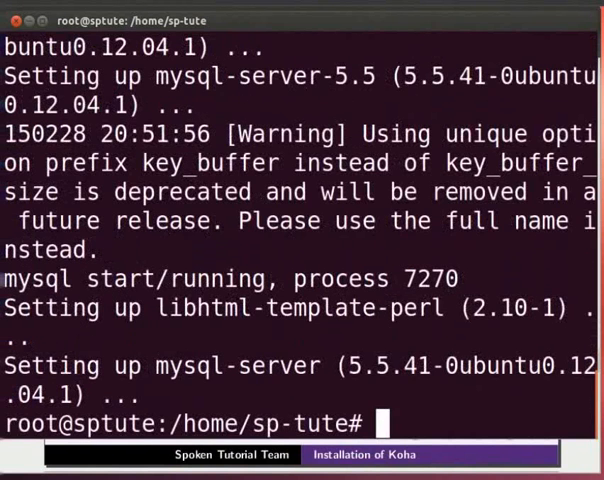
type("apt-")
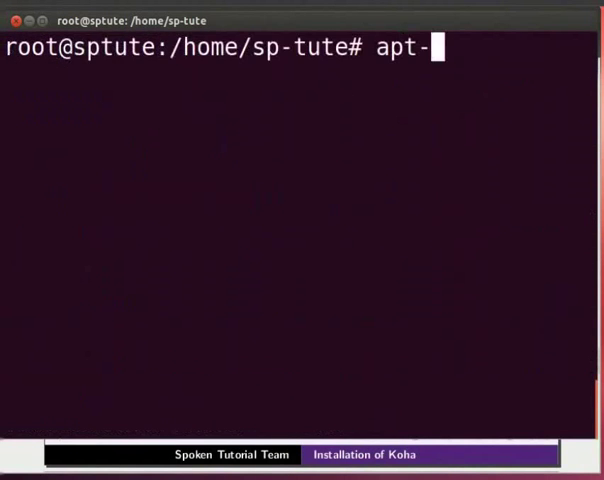
- Clear the downloaded package cache with 'apt-get clean'
type("get")
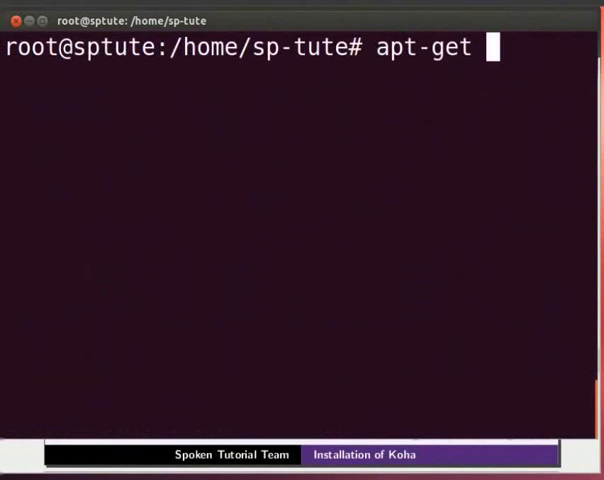
type("clean")
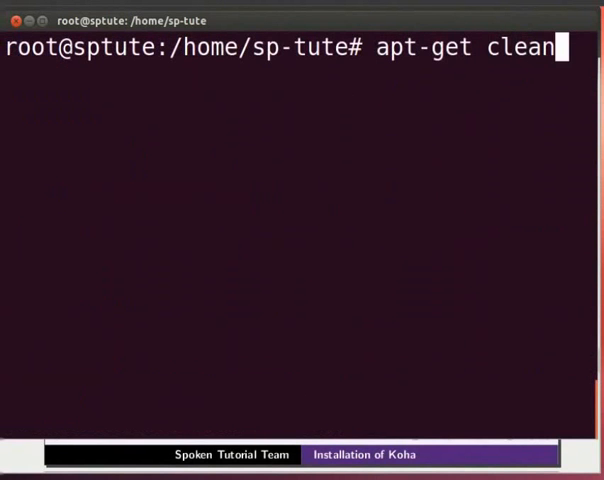
key("Return")
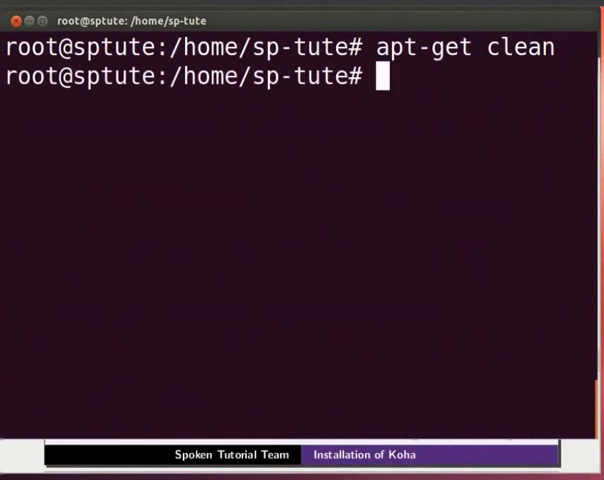
- Enable Apache's rewrite module with 'a2enmod rewrite'
type("a2e")
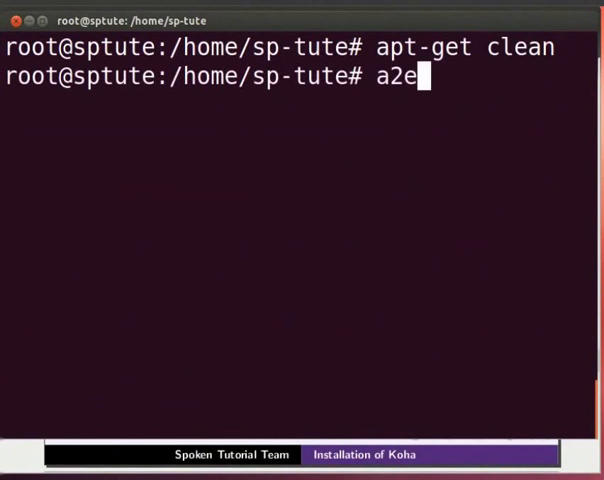
type("nmod")
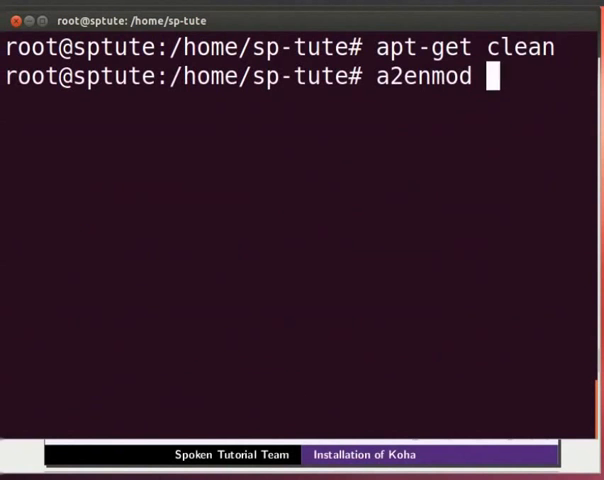
type("rewrit")
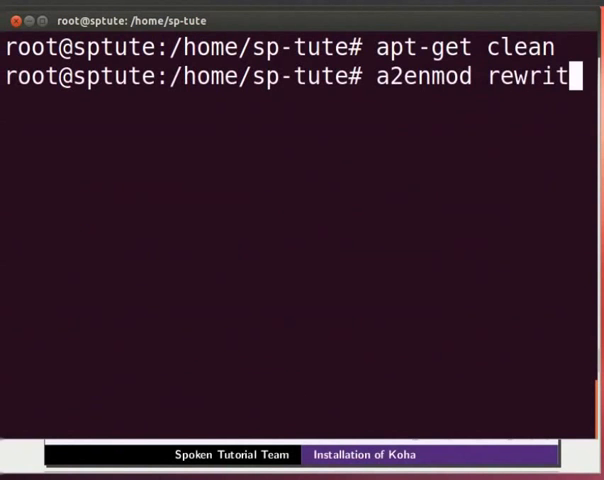
type("e")
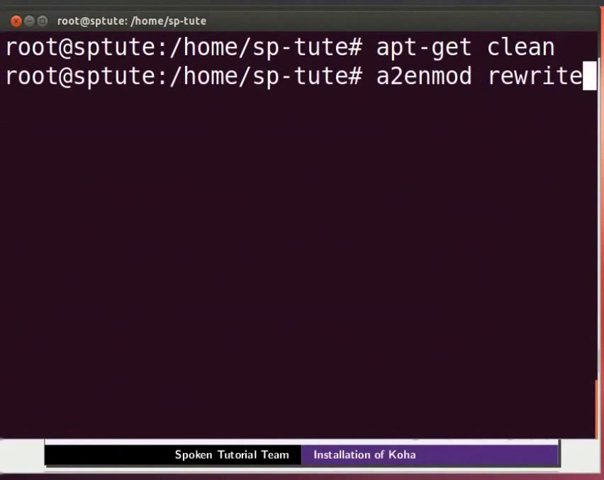
key("Return")
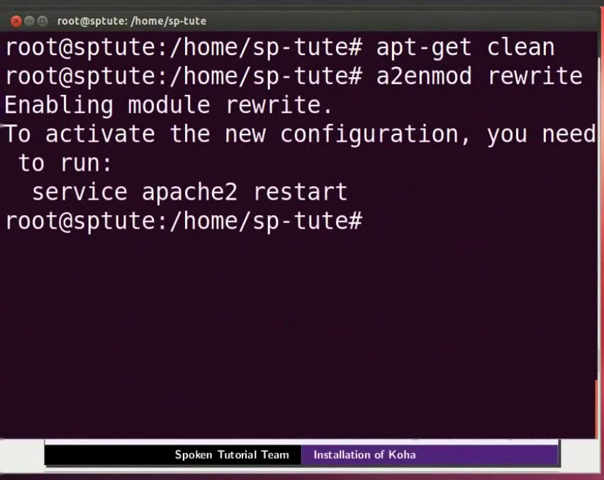
- Restart apache2 with 'service apache2 restart', finishing with [ OK ]
type("ser")
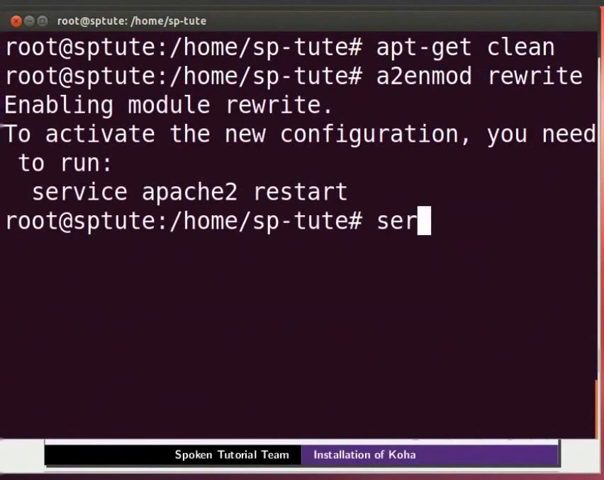
type("vice apache2 r")
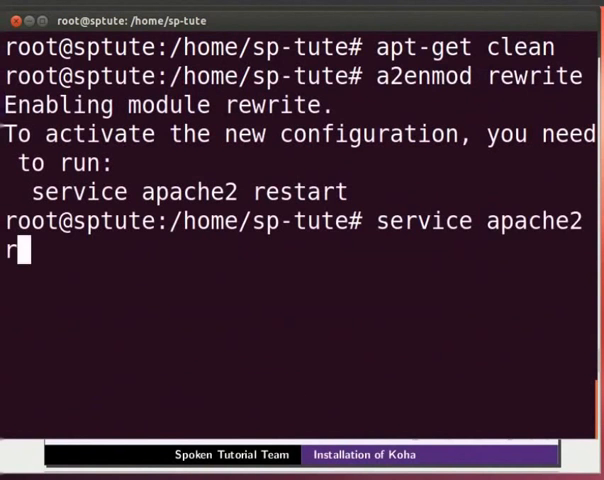
type("estart")
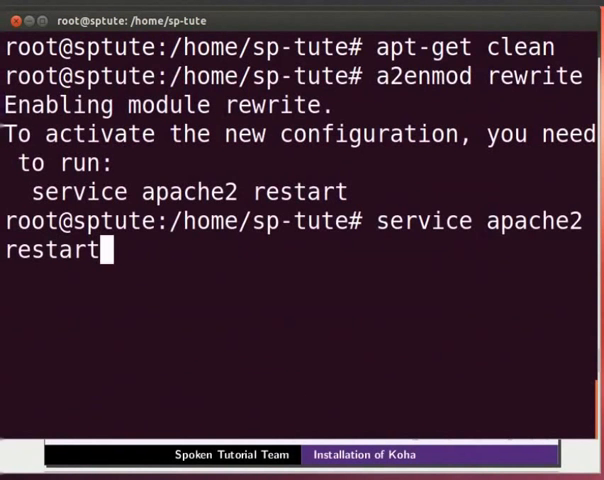
key("Return")
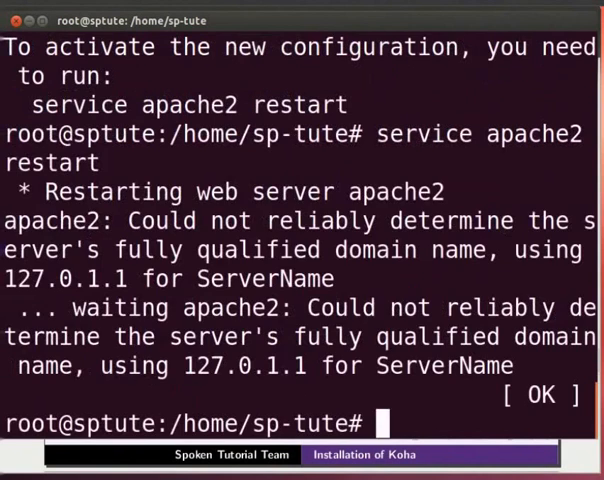
- Run koha-create --create-db library to create the library instance with its database
type("koha")
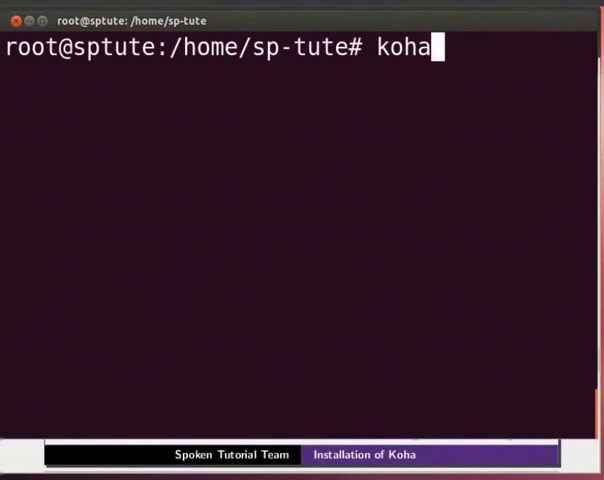
type("-create")
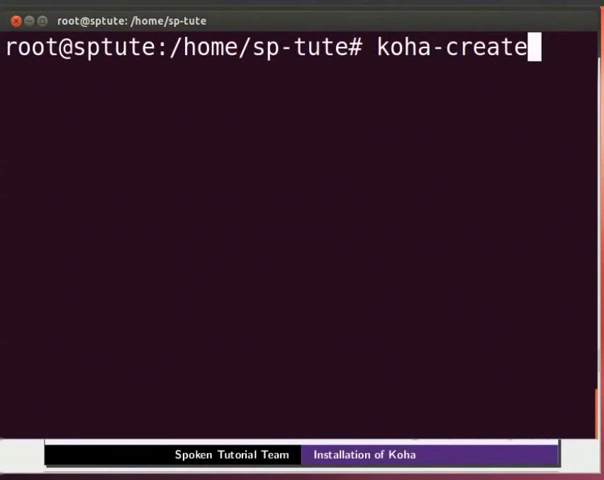
type("--")
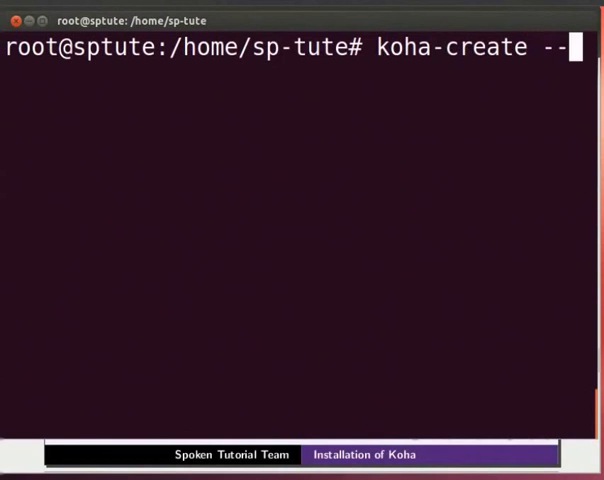
type("create")
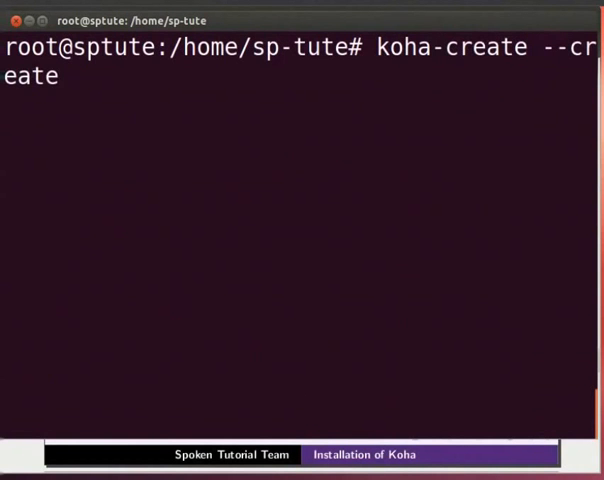
type("-db")
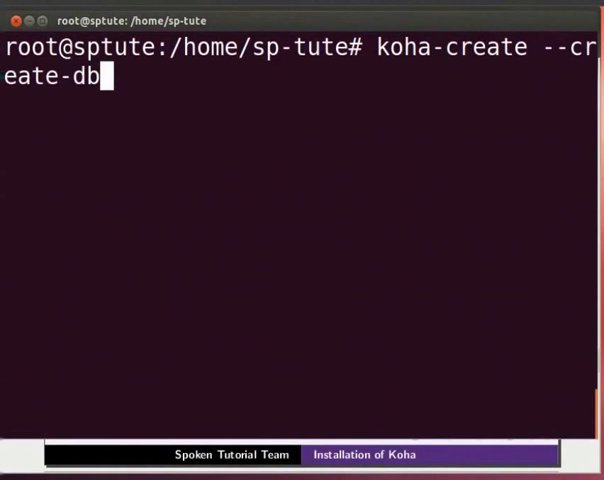
type("librar")
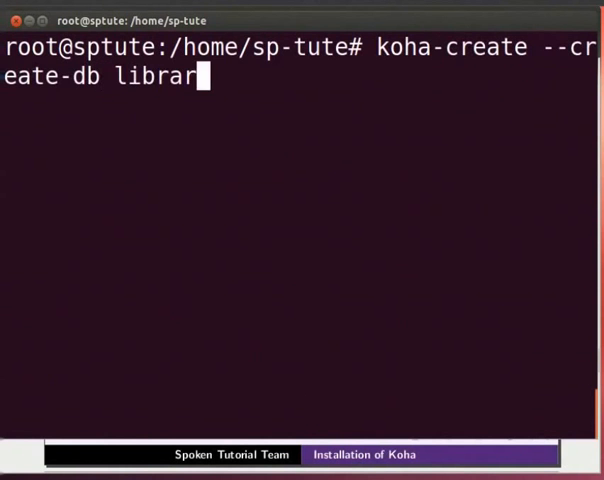
type("y")
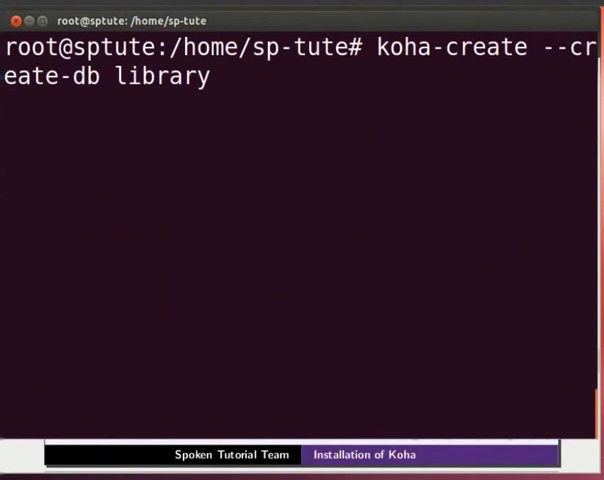
key("Return")
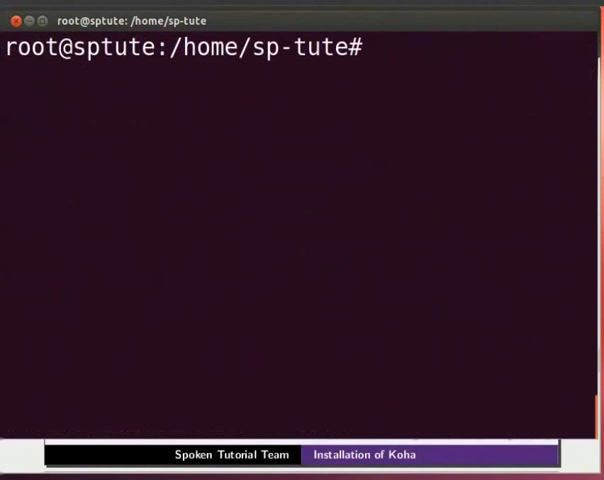
- Log in to the MySQL monitor as root with mysql -u root -p
type("mysql")
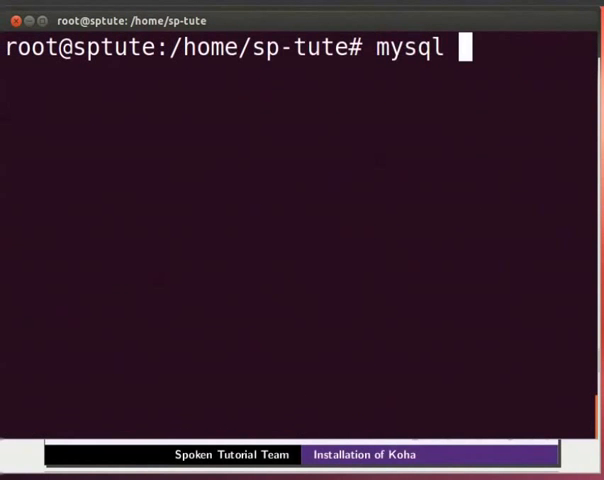
type("-u")
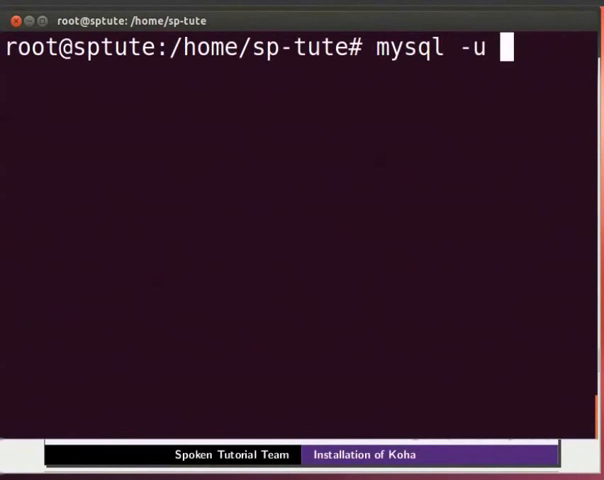
type("r")
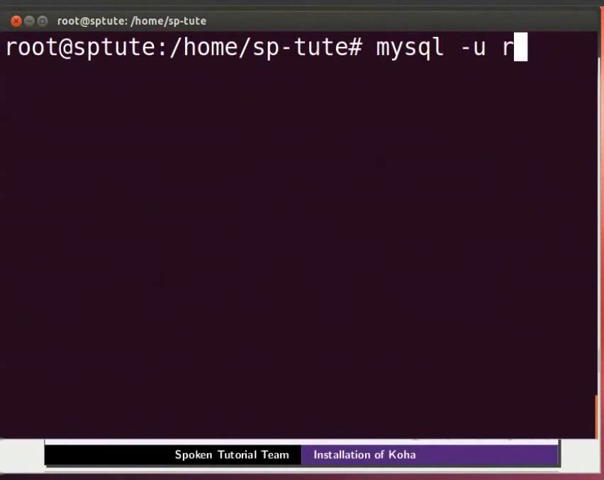
type("oot")
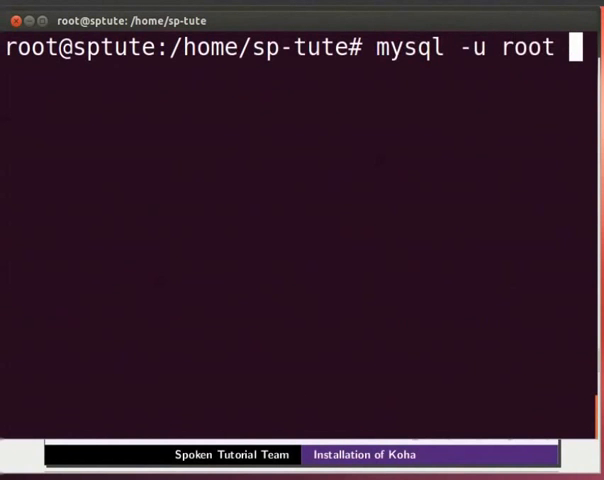
type("-p")
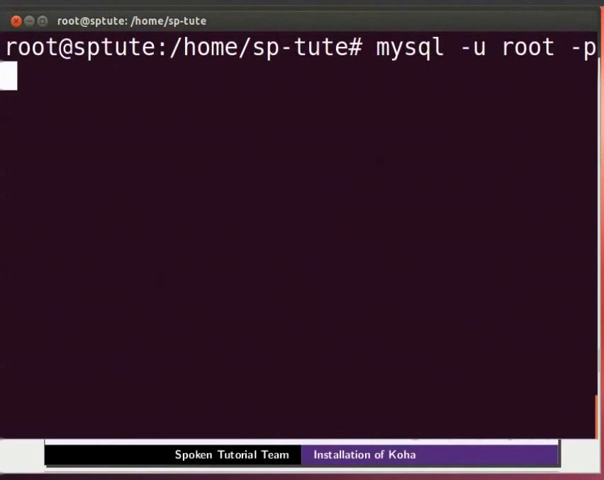
key("Return")
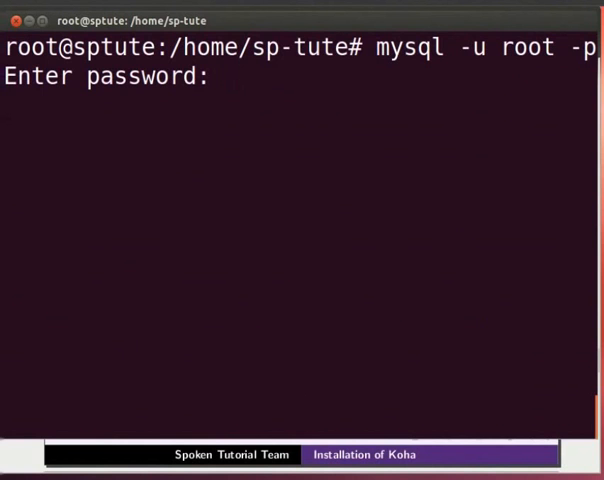
key("Return")
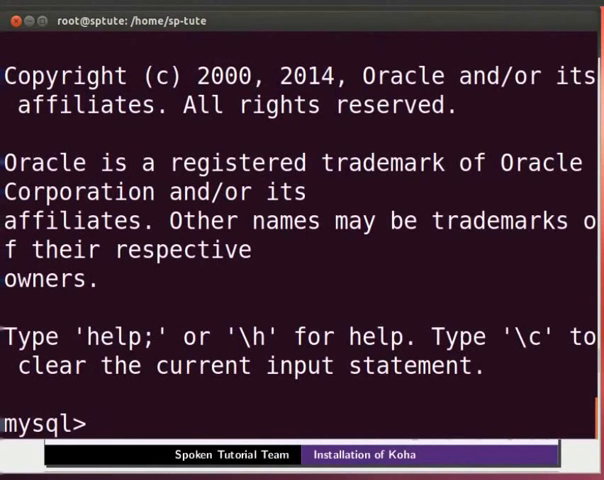
- Switch to the mysql database and delete anonymous users with DELETE FROM user WHERE user='';
type("USE")
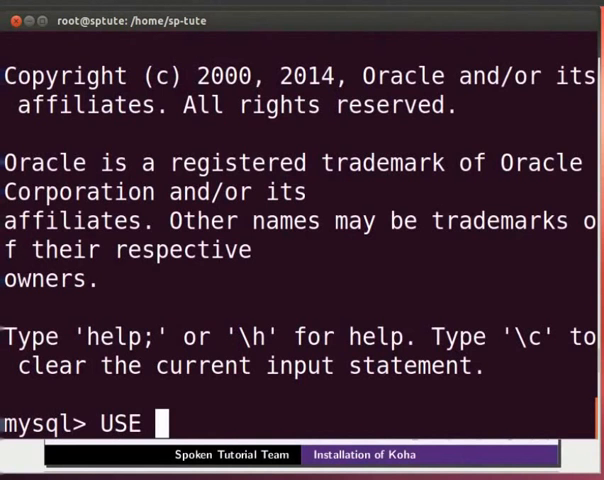
type("mysql")
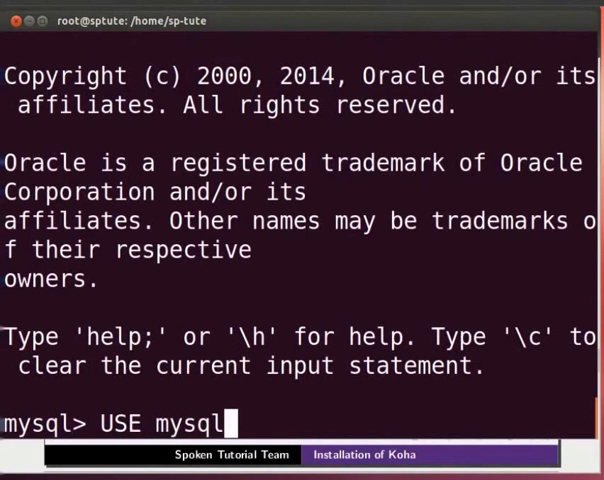
key("Return")
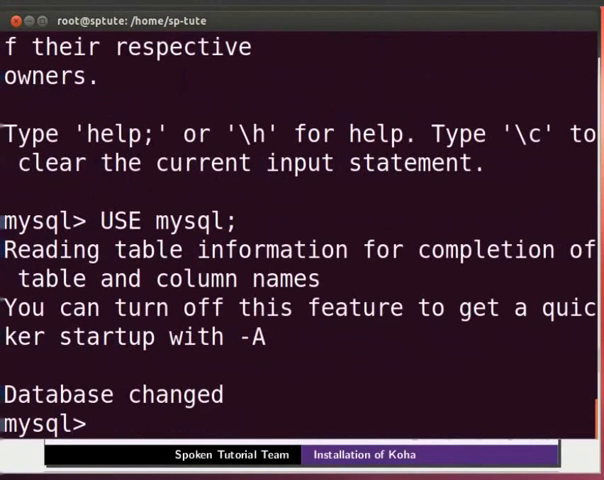
type("DELETE FRO")
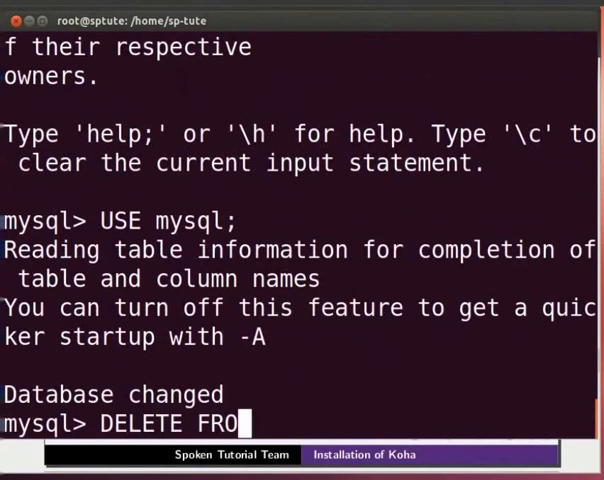
type("M user")
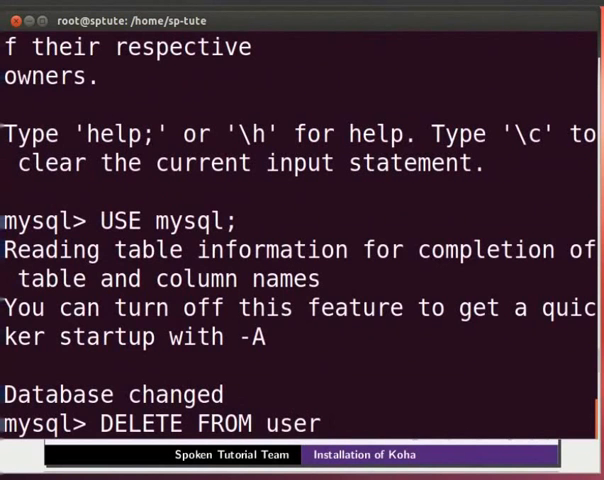
type("WHERE")
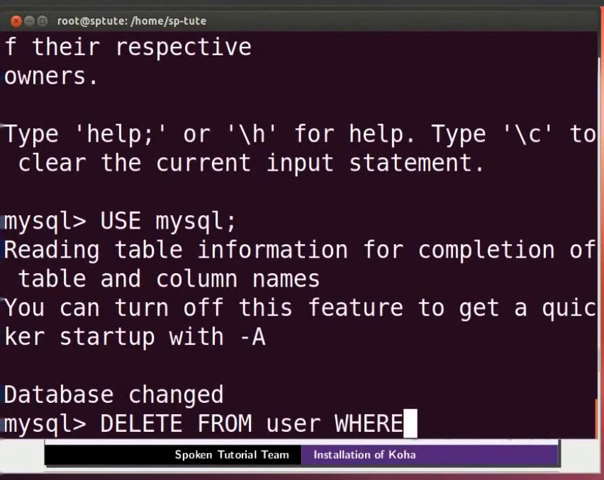
type("user")
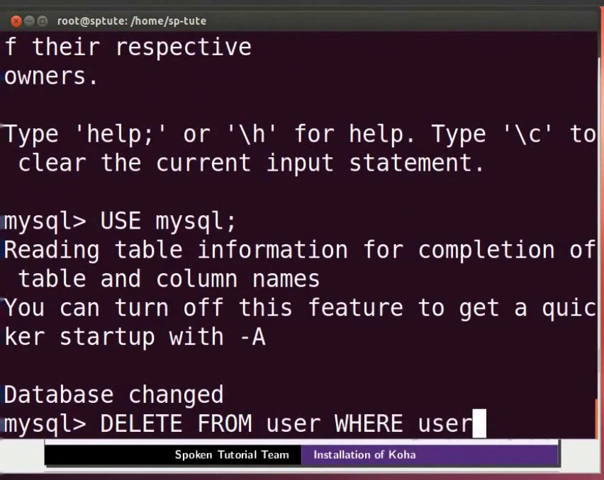
type("='';")
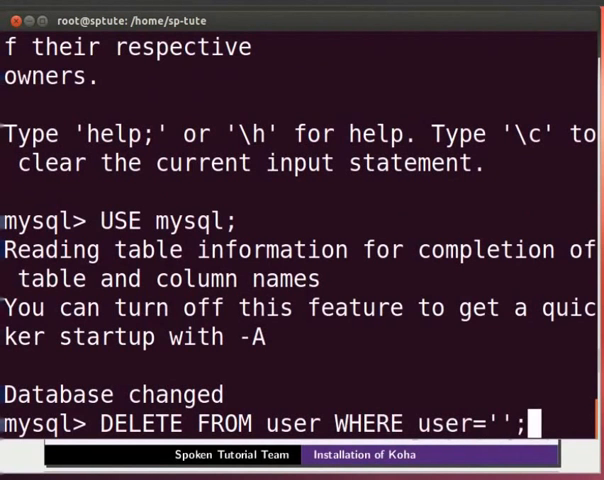
key("Return")
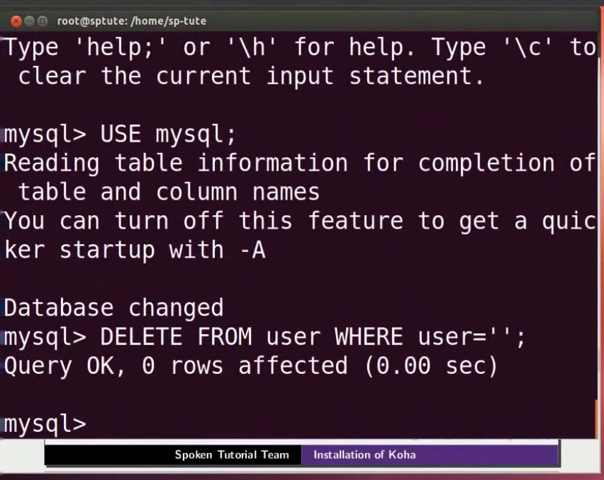
- Run FLUSH PRIVILEGES and QUIT back to the root shell
type("FLUSH PRIVILE")
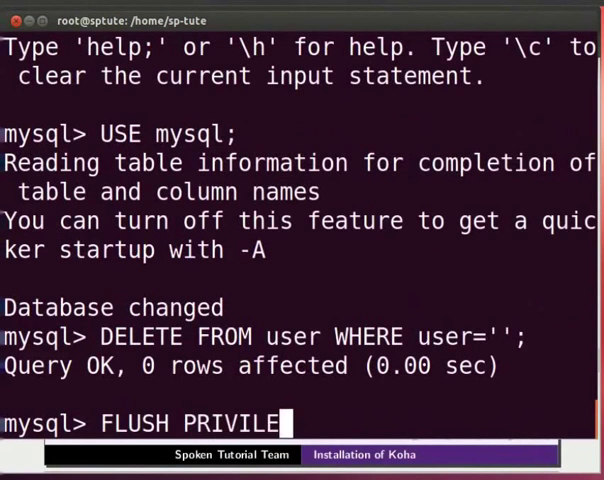
key("Return")
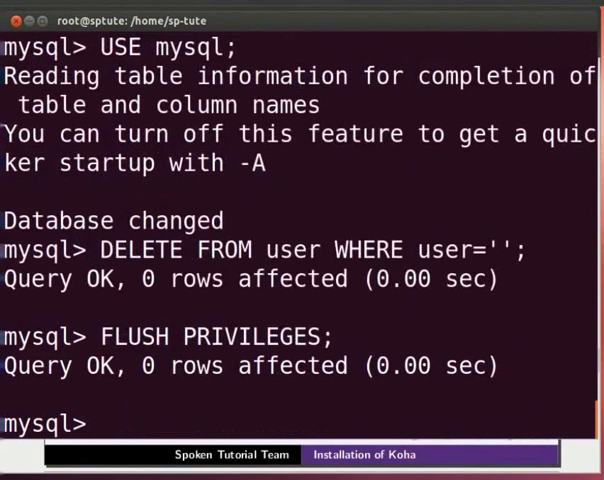
type("QUIT")
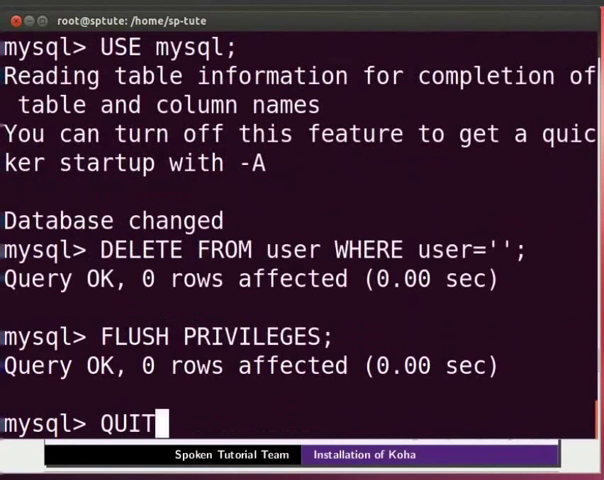
key("Return")
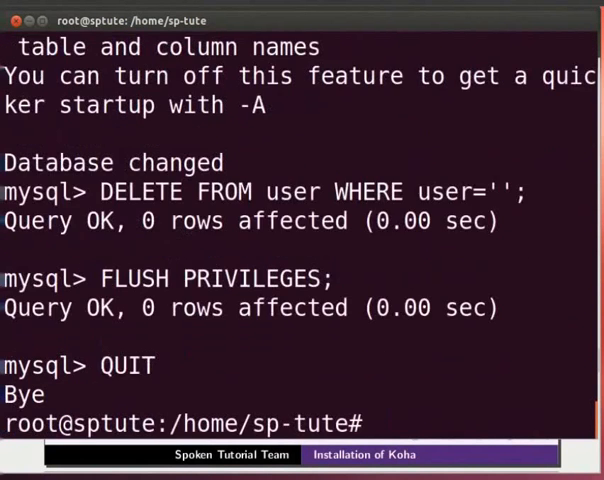
- Disable Apache's default site with a2dissite 000-default
type("a2dissite")
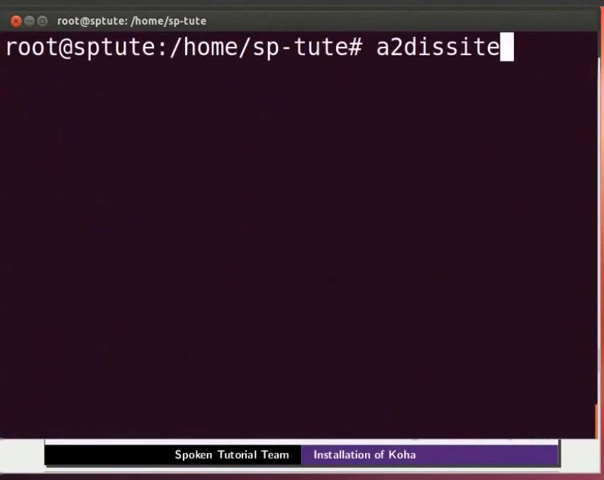
type("00")
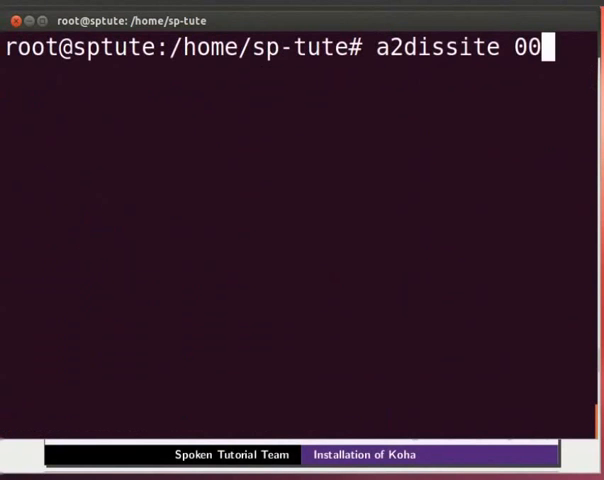
type("0-default")
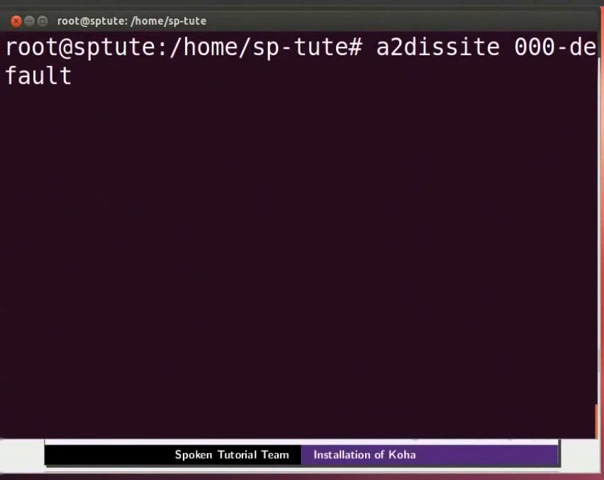
key("Return")
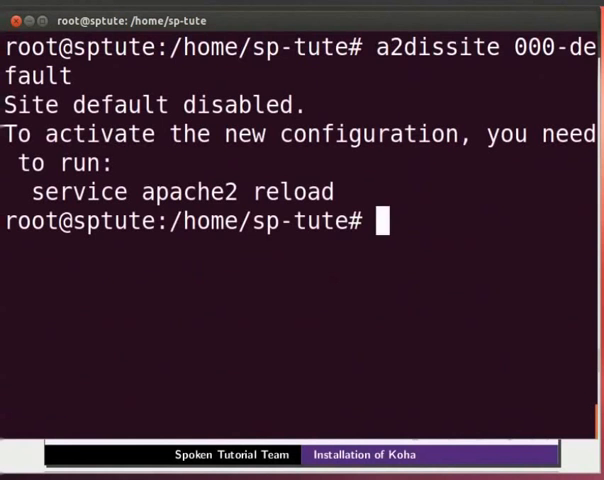
- Enable Apache's rewrite and deflate modules with a2enmod
type("a2")
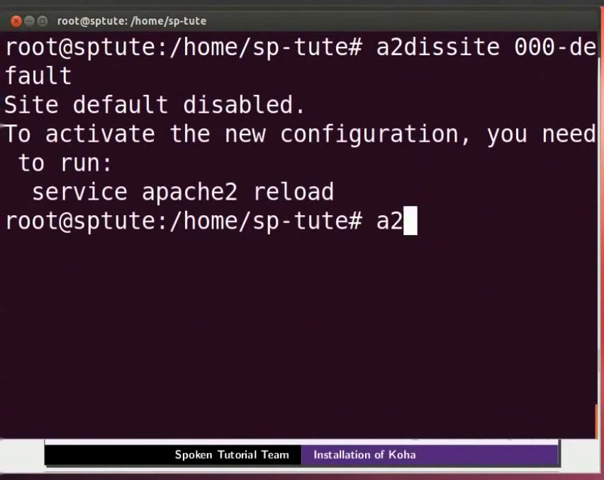
type("enmod r")
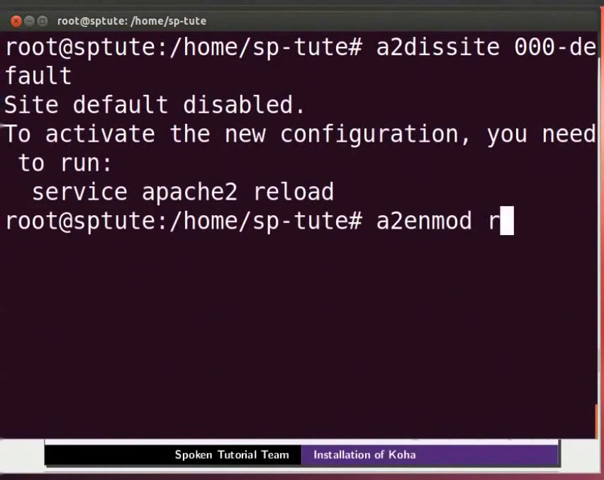
type("ewrite")
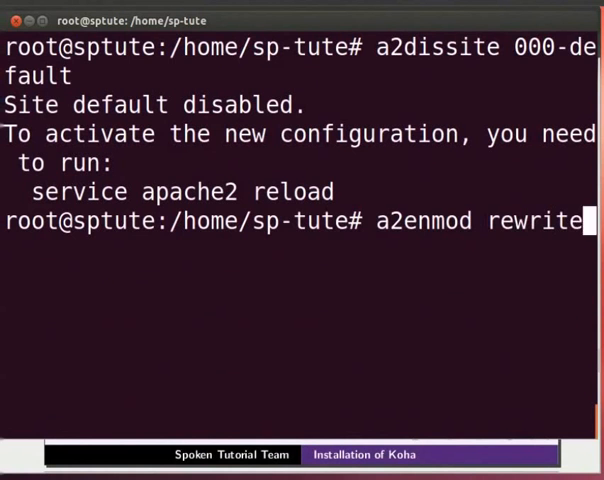
key("Return")
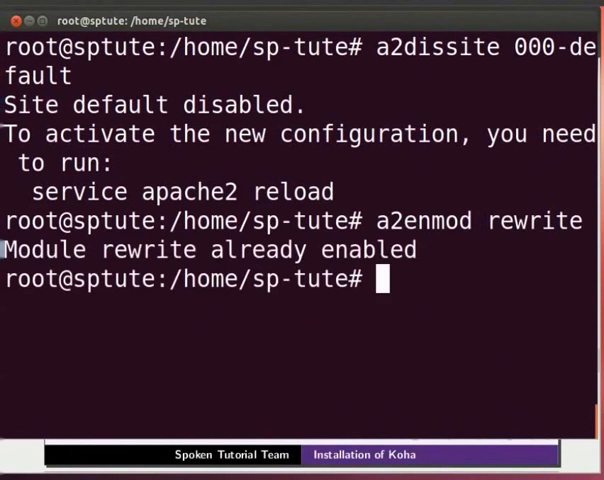
type("a2enmod deflate")
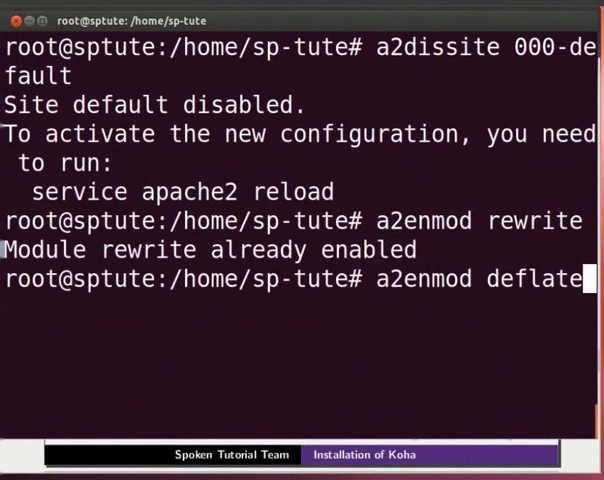
key("Return")
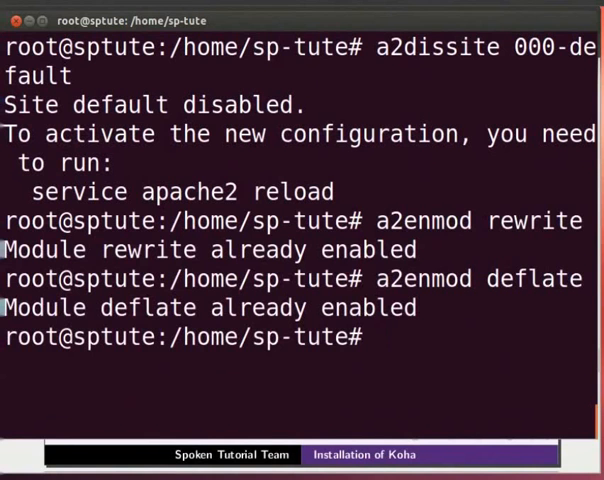
- Restart Apache with service apache2 restart
type("serv")
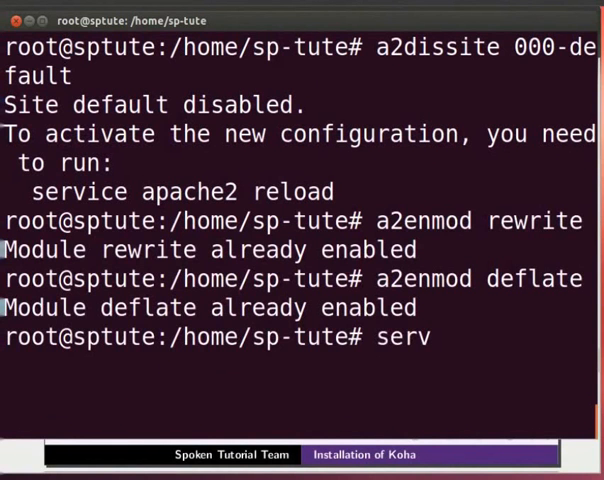
type("ice apache2 restar")
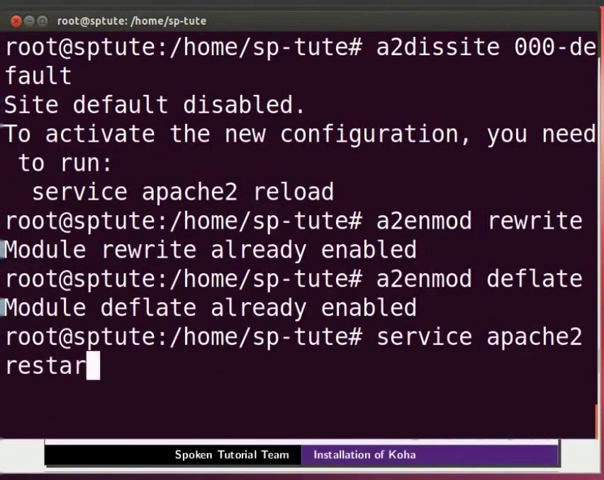
key("Return")
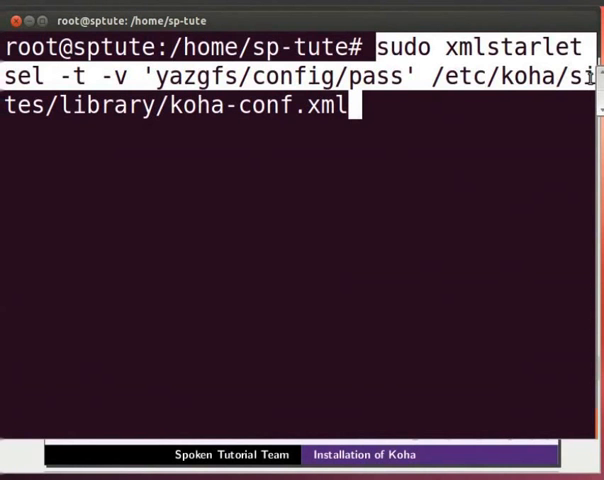
mouse_move(576, 108)
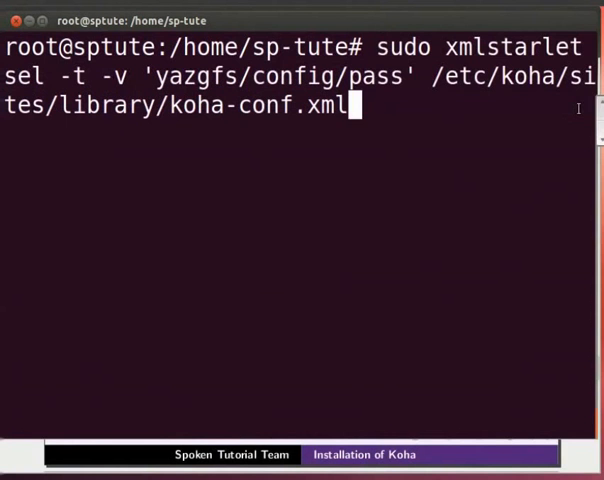
key("Return")
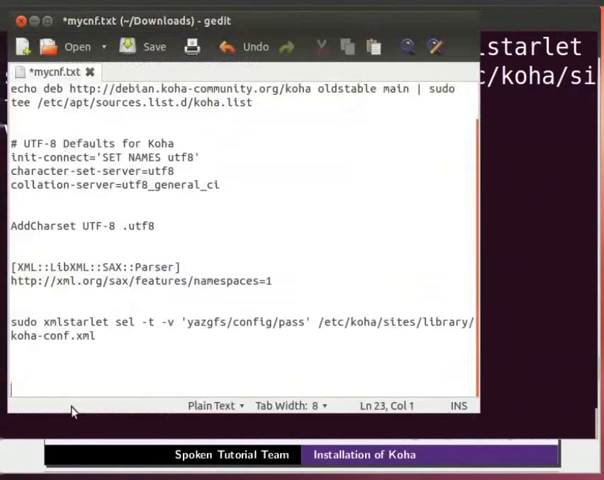
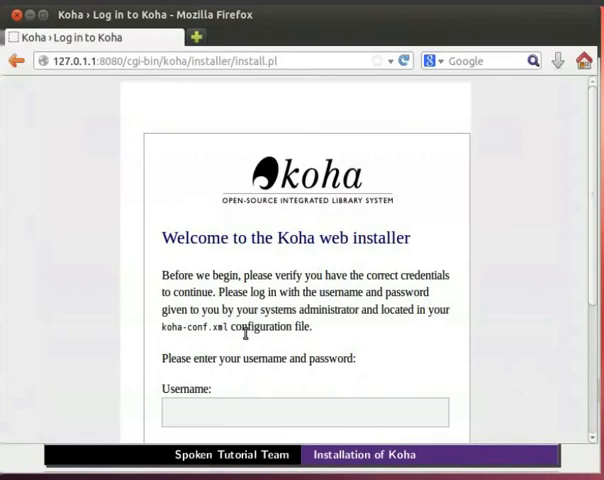
- Sign in to the Koha web installer as koha_library with the config password
scroll("down", 3)
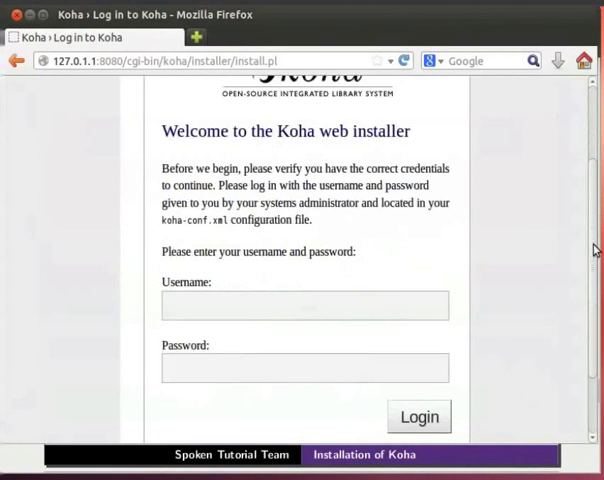
type("koha_")
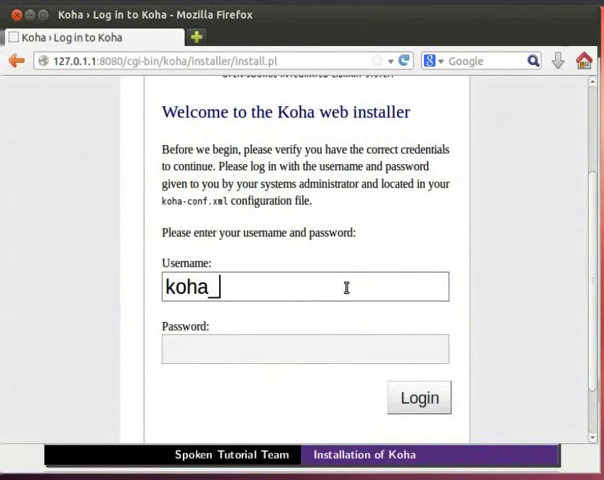
type("libra")
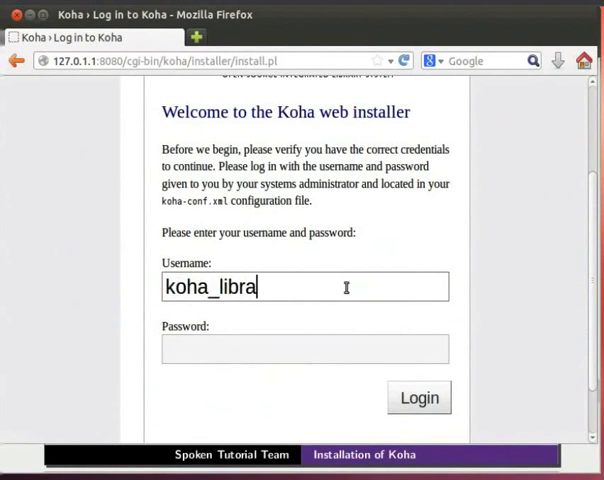
type("ry")
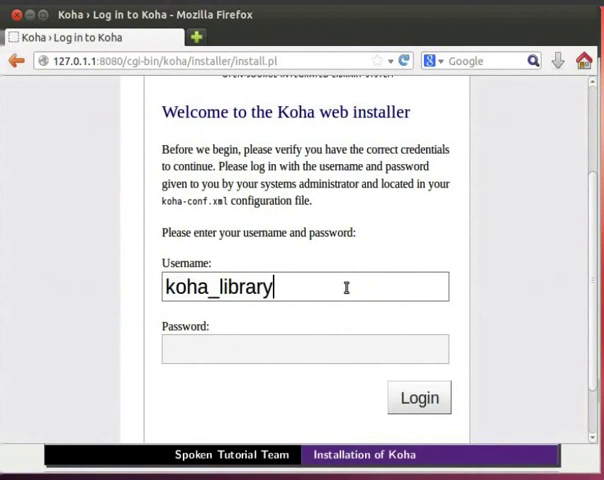
left_click(304, 348)
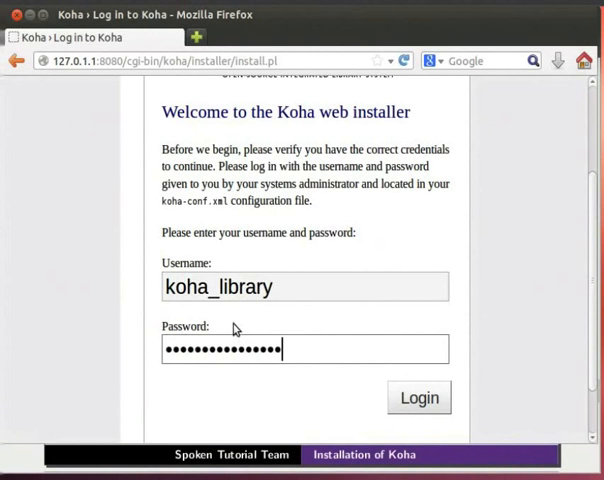
mouse_move(400, 396)
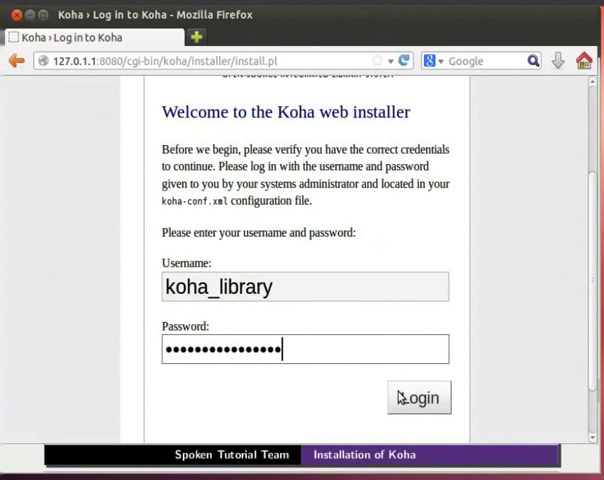
left_click(418, 396)
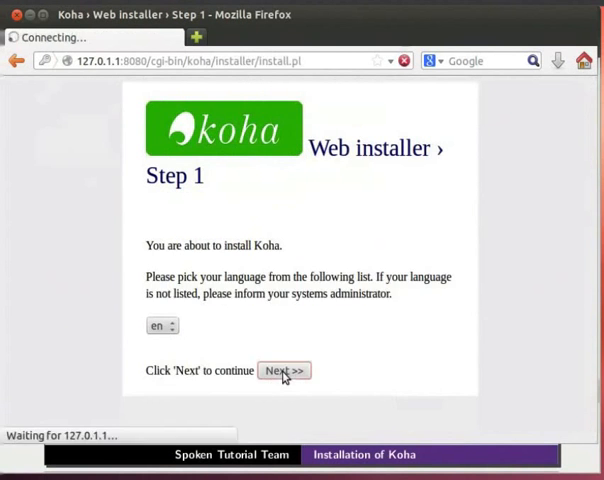
- Accept English, confirm database settings and create the database tables
left_click(284, 370)
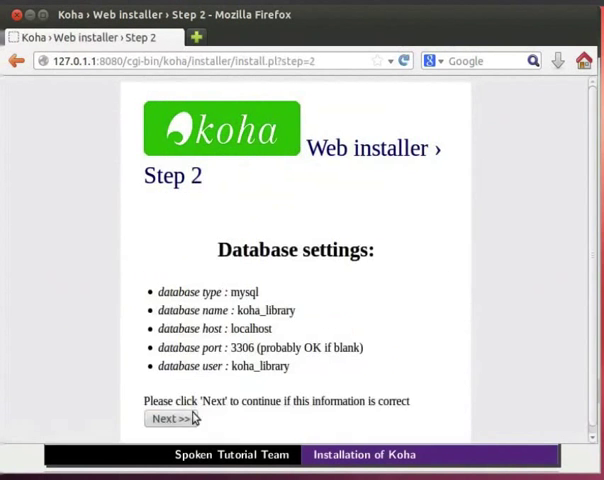
left_click(174, 418)
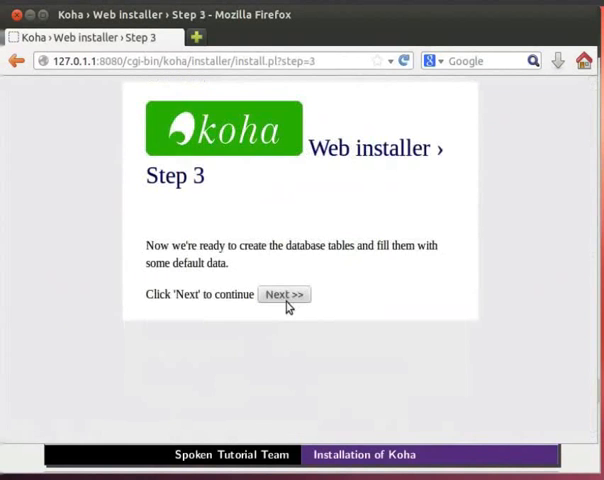
left_click(284, 294)
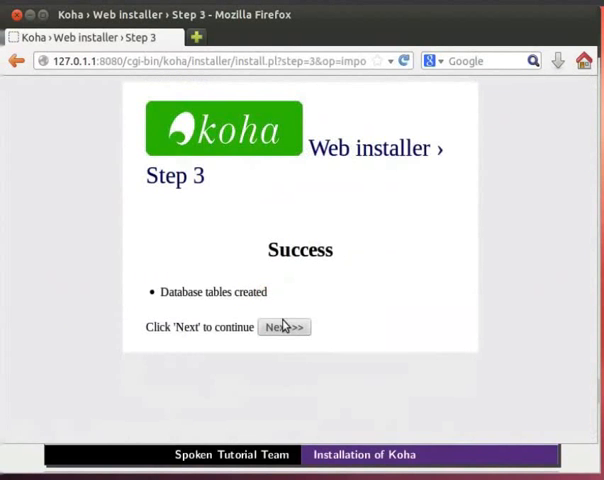
left_click(284, 326)
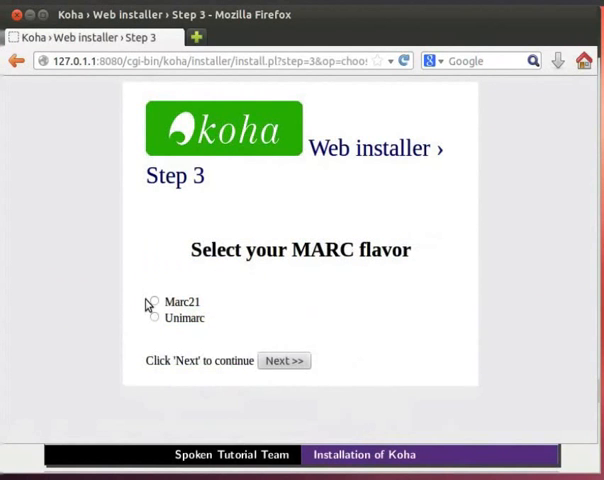
- Choose the MARC21 flavour and import the selected default data
left_click(152, 300)
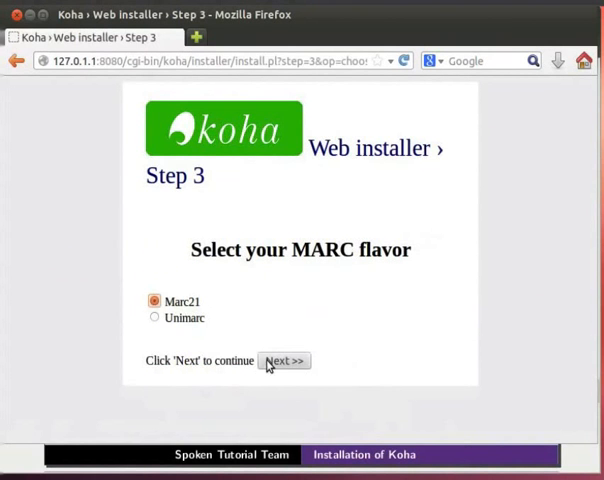
left_click(284, 360)
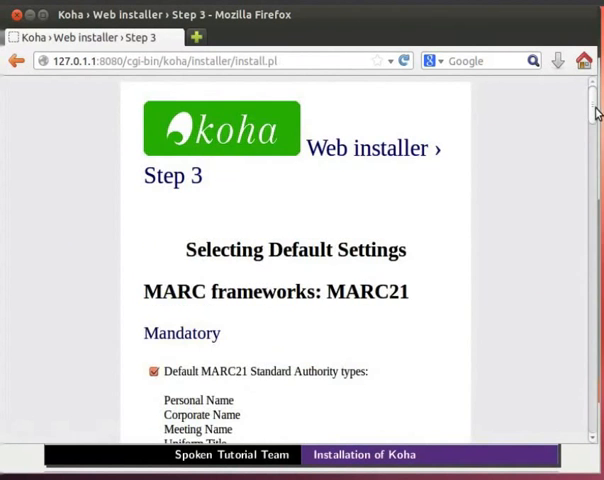
scroll("down", 3)
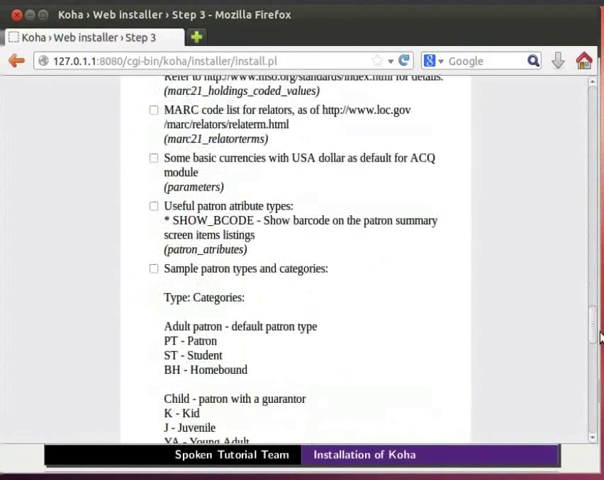
scroll("down", 3)
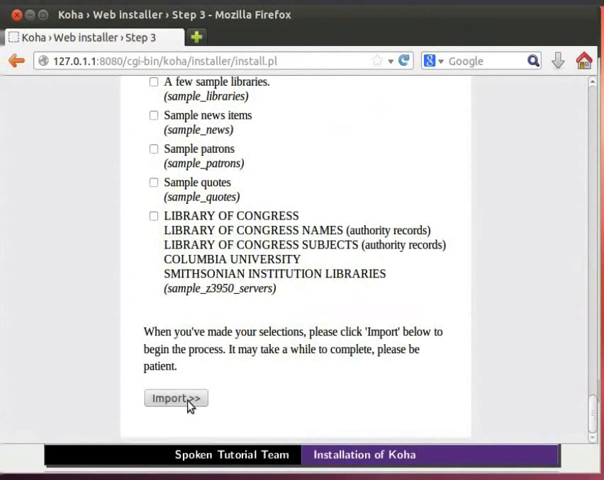
left_click(176, 398)
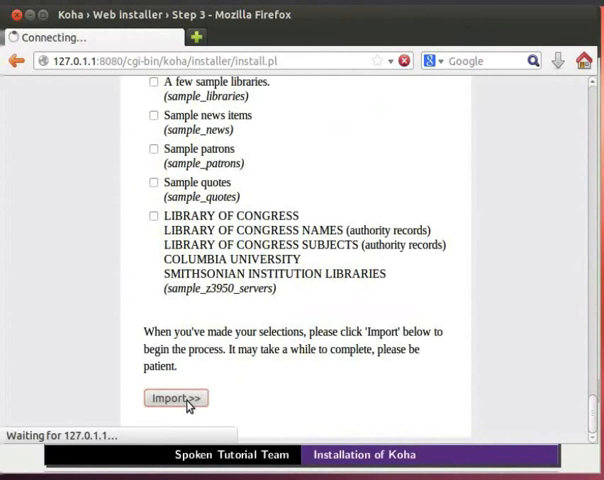
left_click(176, 398)
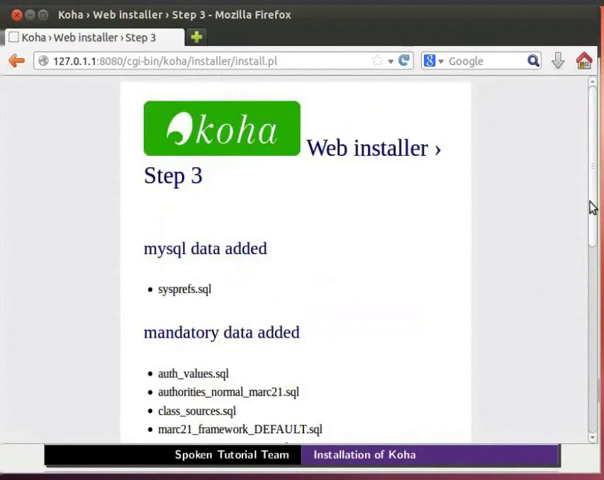
- Finish the installation and continue to the staff interface
scroll("down", 3)
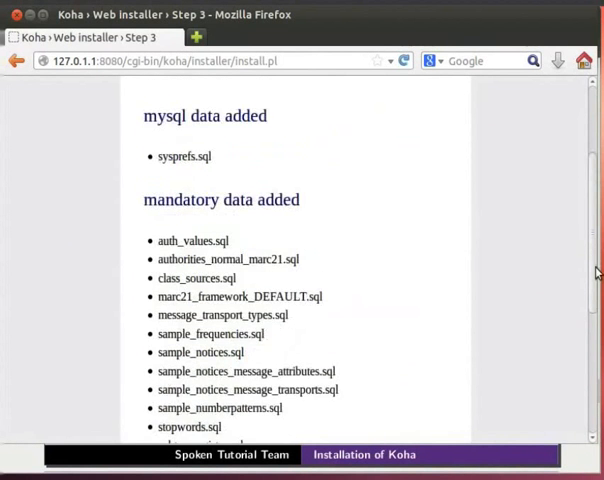
scroll("down", 3)
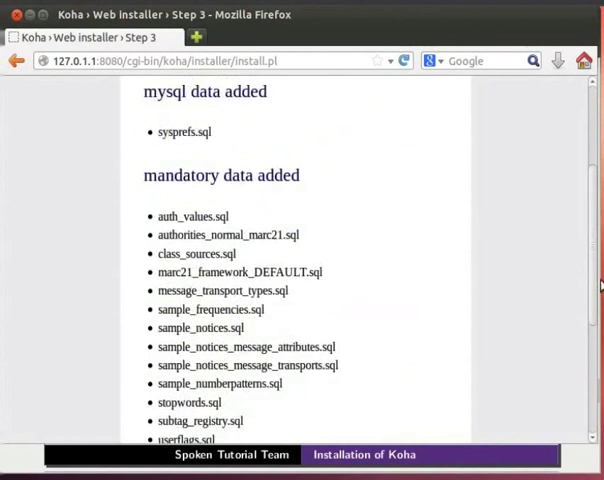
scroll("down", 3)
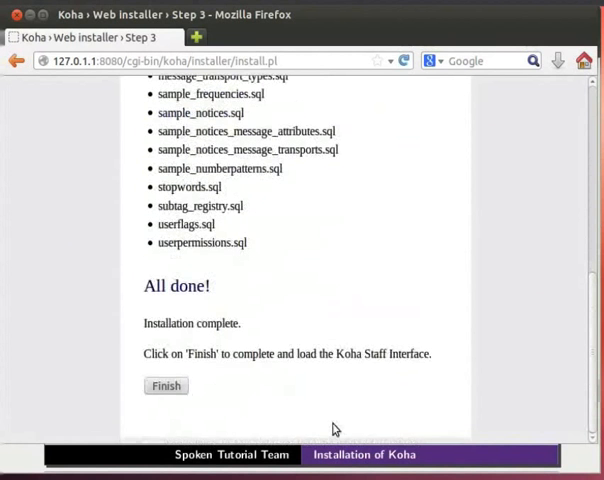
left_click(164, 384)
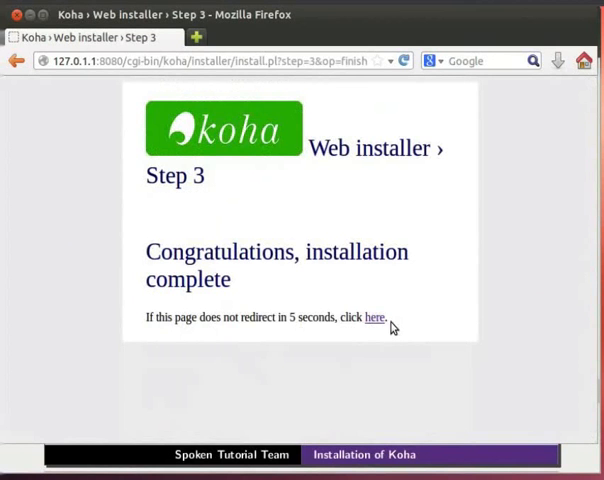
mouse_move(372, 316)
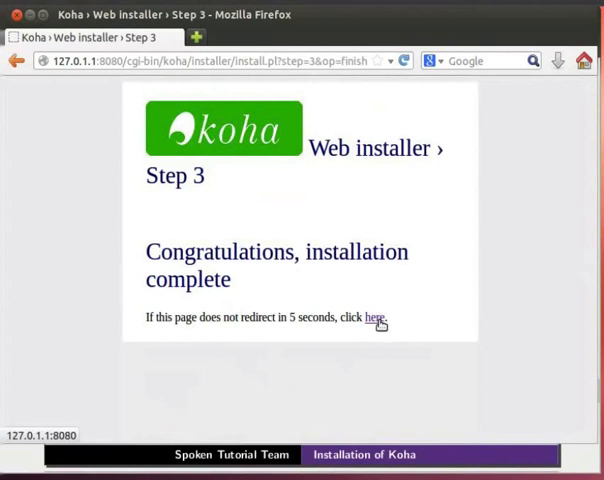
left_click(376, 316)
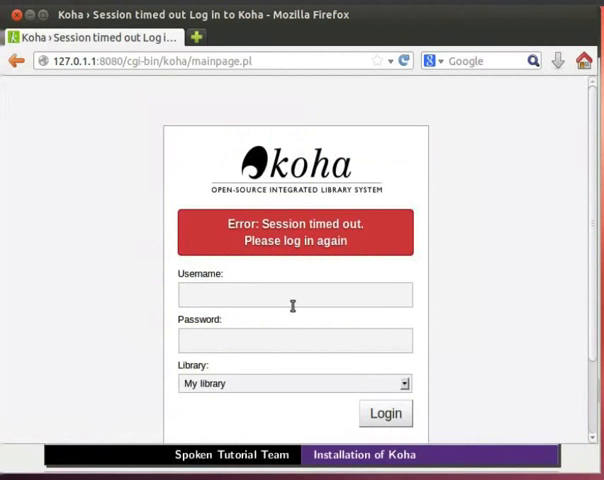
- Log in to the Koha staff client as koha_library
type("koha_library")
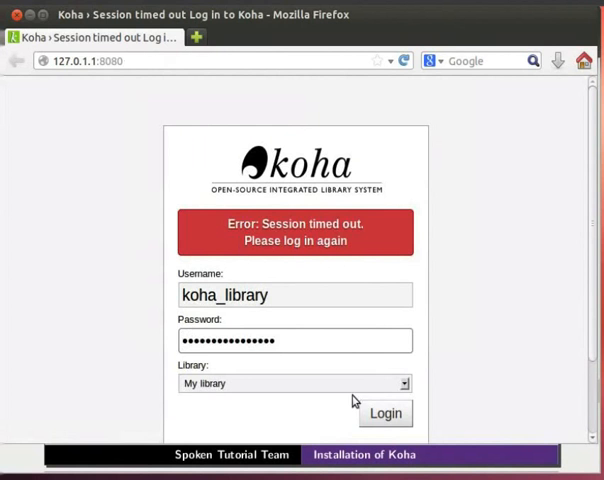
left_click(384, 412)
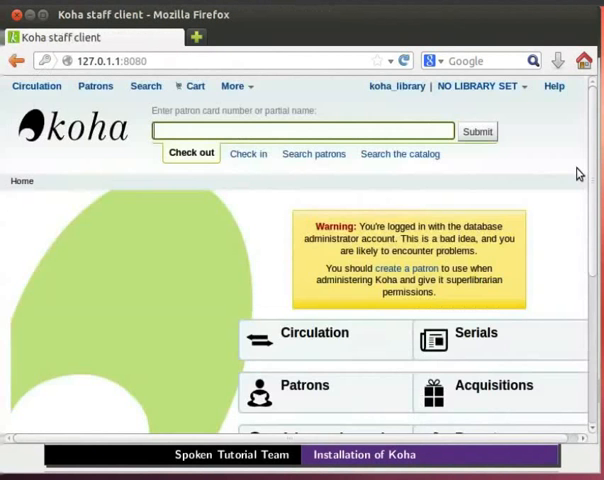
scroll("down", 3)
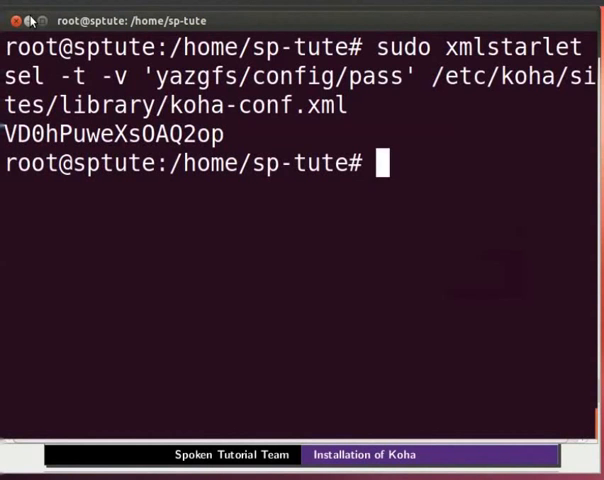
- Run koha-rebuild-zebra -v -f library to rebuild the Zebra index
type("koha-rebuild-zebra -v -f library")
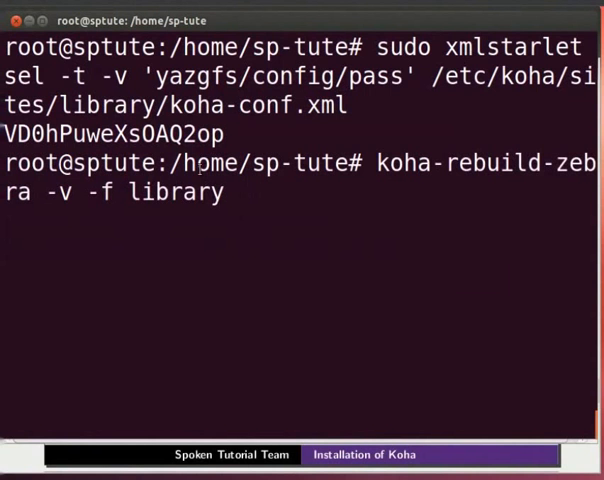
key("Return")
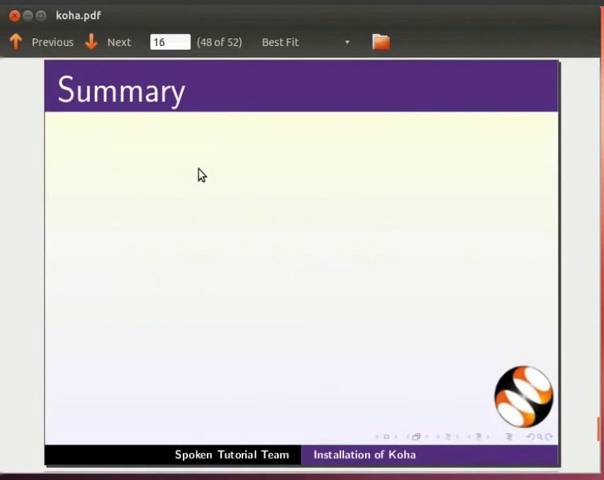
- Advance three slides from Summary to the Spoken Tutorial Project workshops slide
left_click(116, 42)
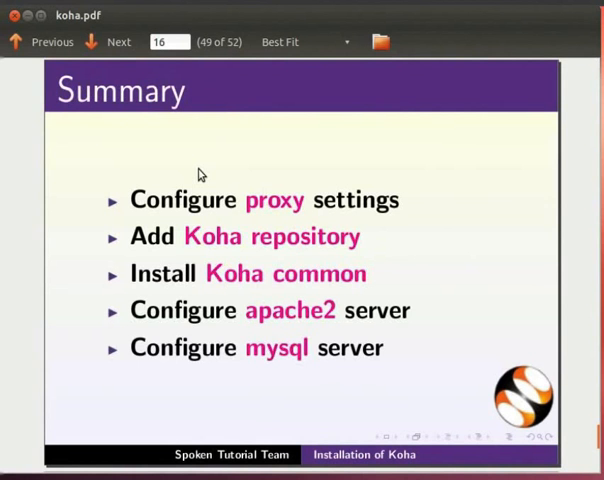
left_click(118, 42)
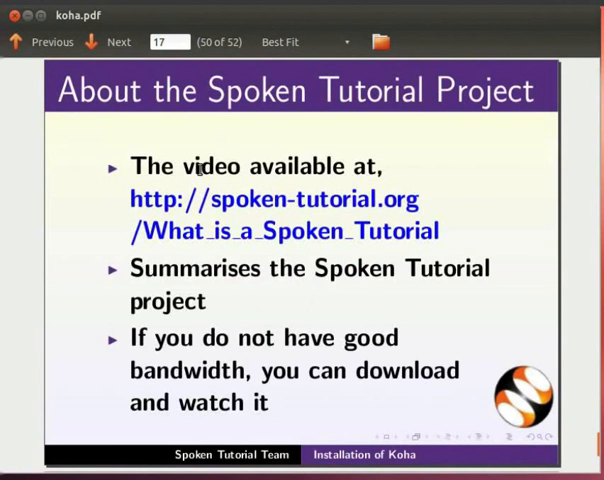
left_click(116, 42)
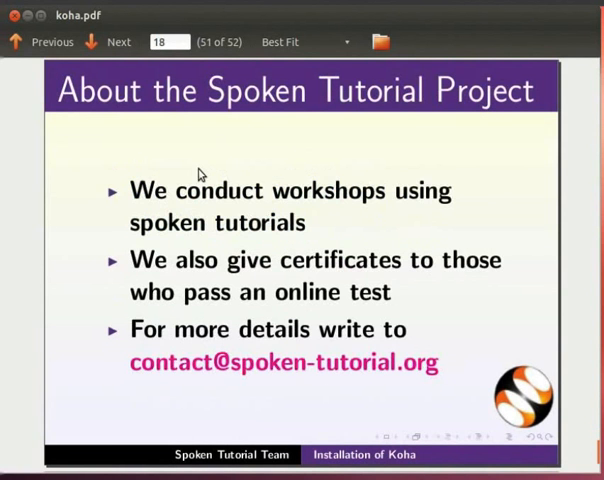